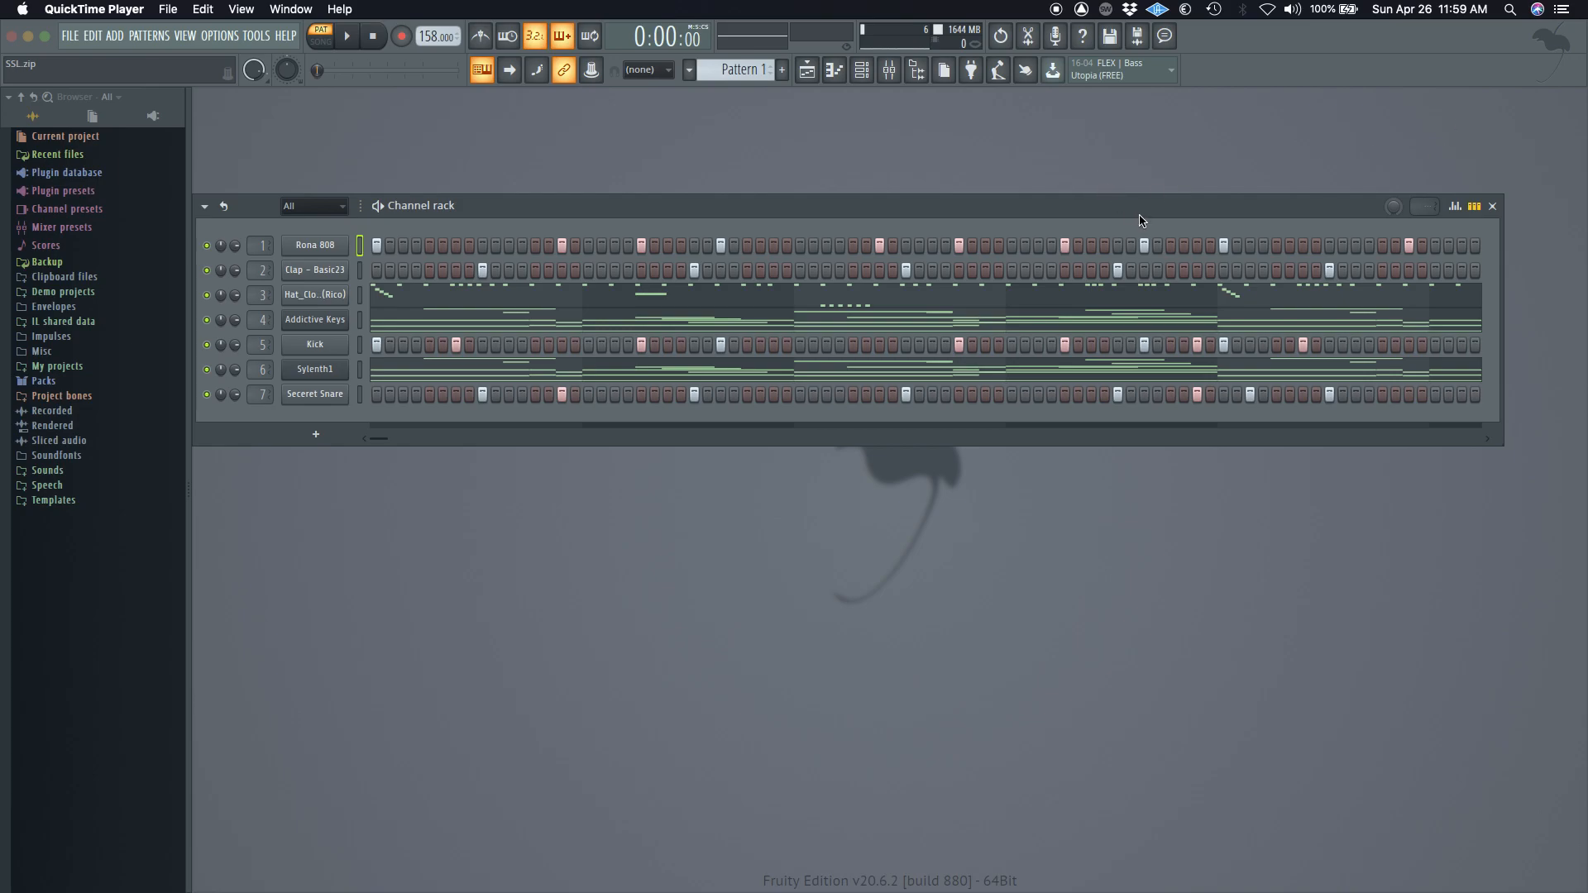
pyautogui.moveTo(831, 205)
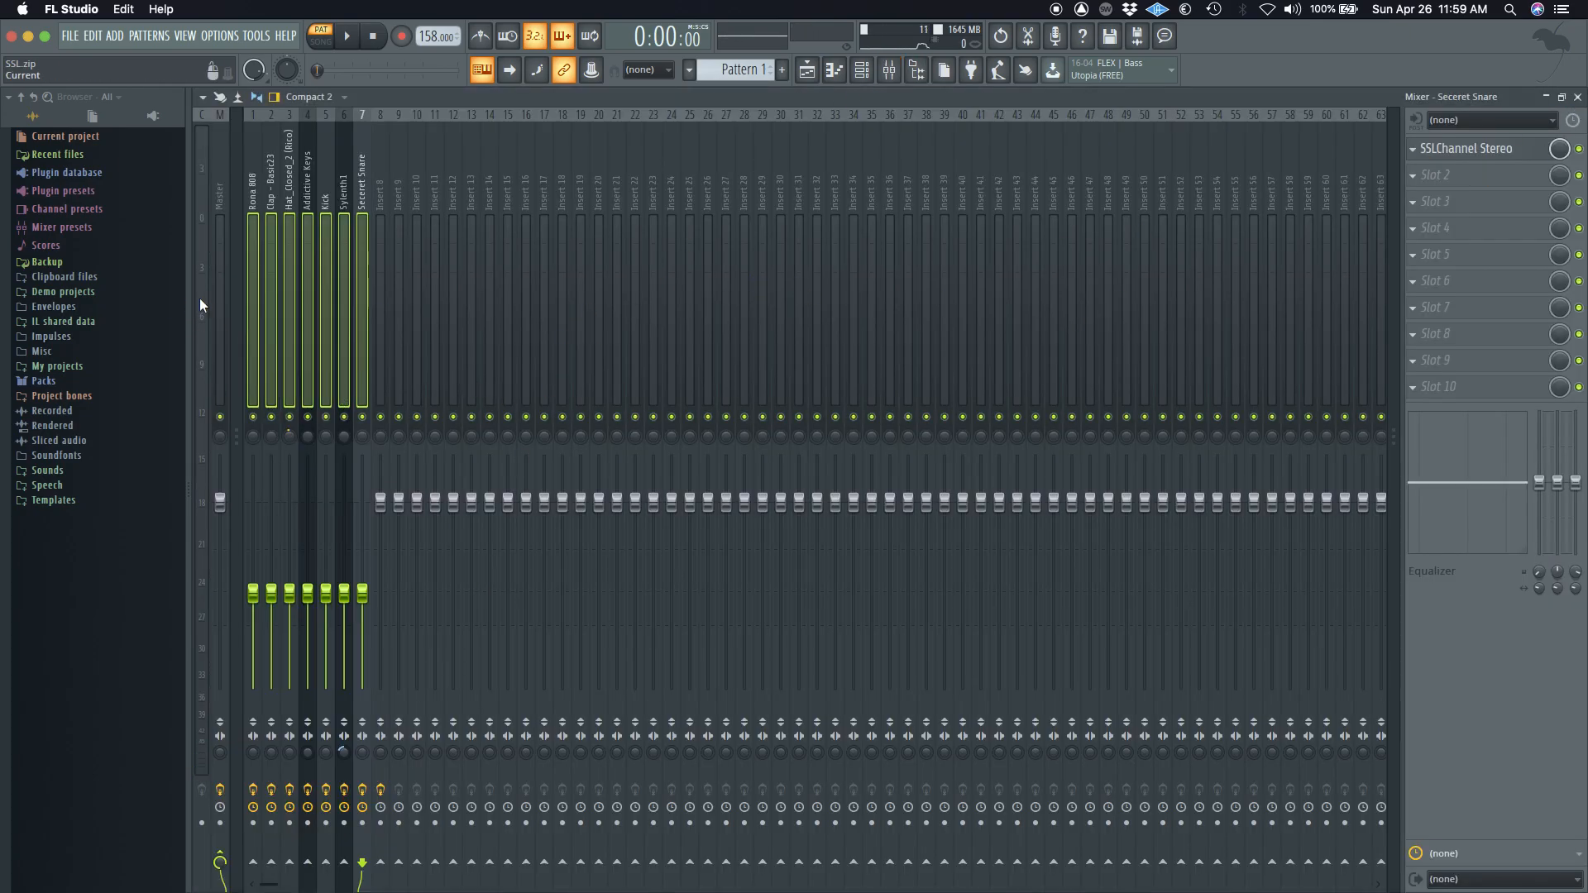
# Bring the mixer into view on the Rona 808 insert with its SSL Channel Stereo chain showing.
pyautogui.click(252, 207)
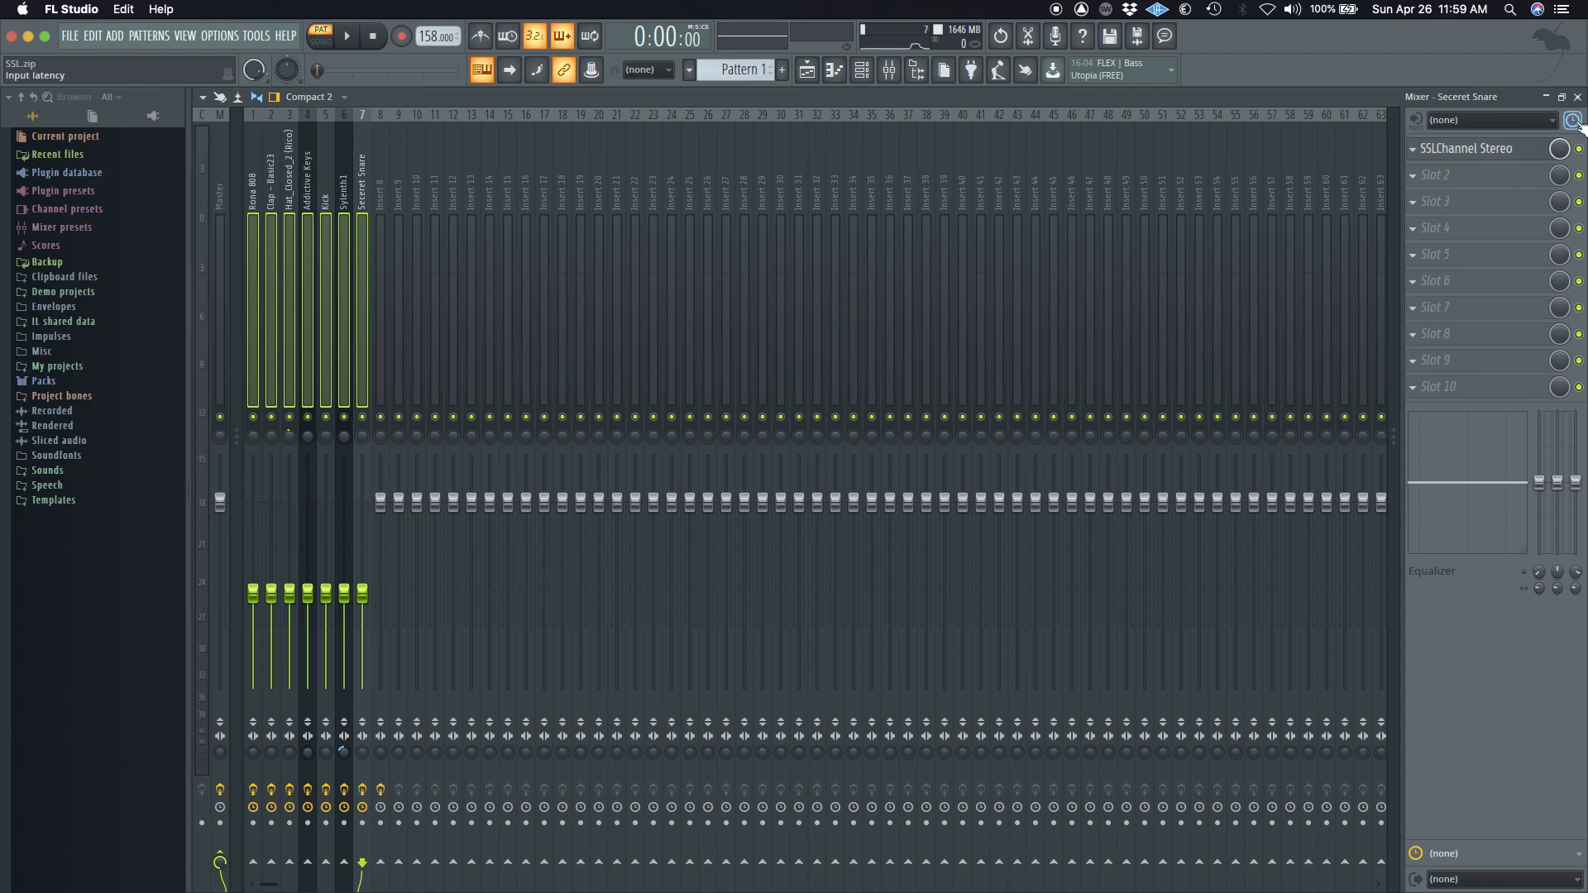
pyautogui.click(861, 69)
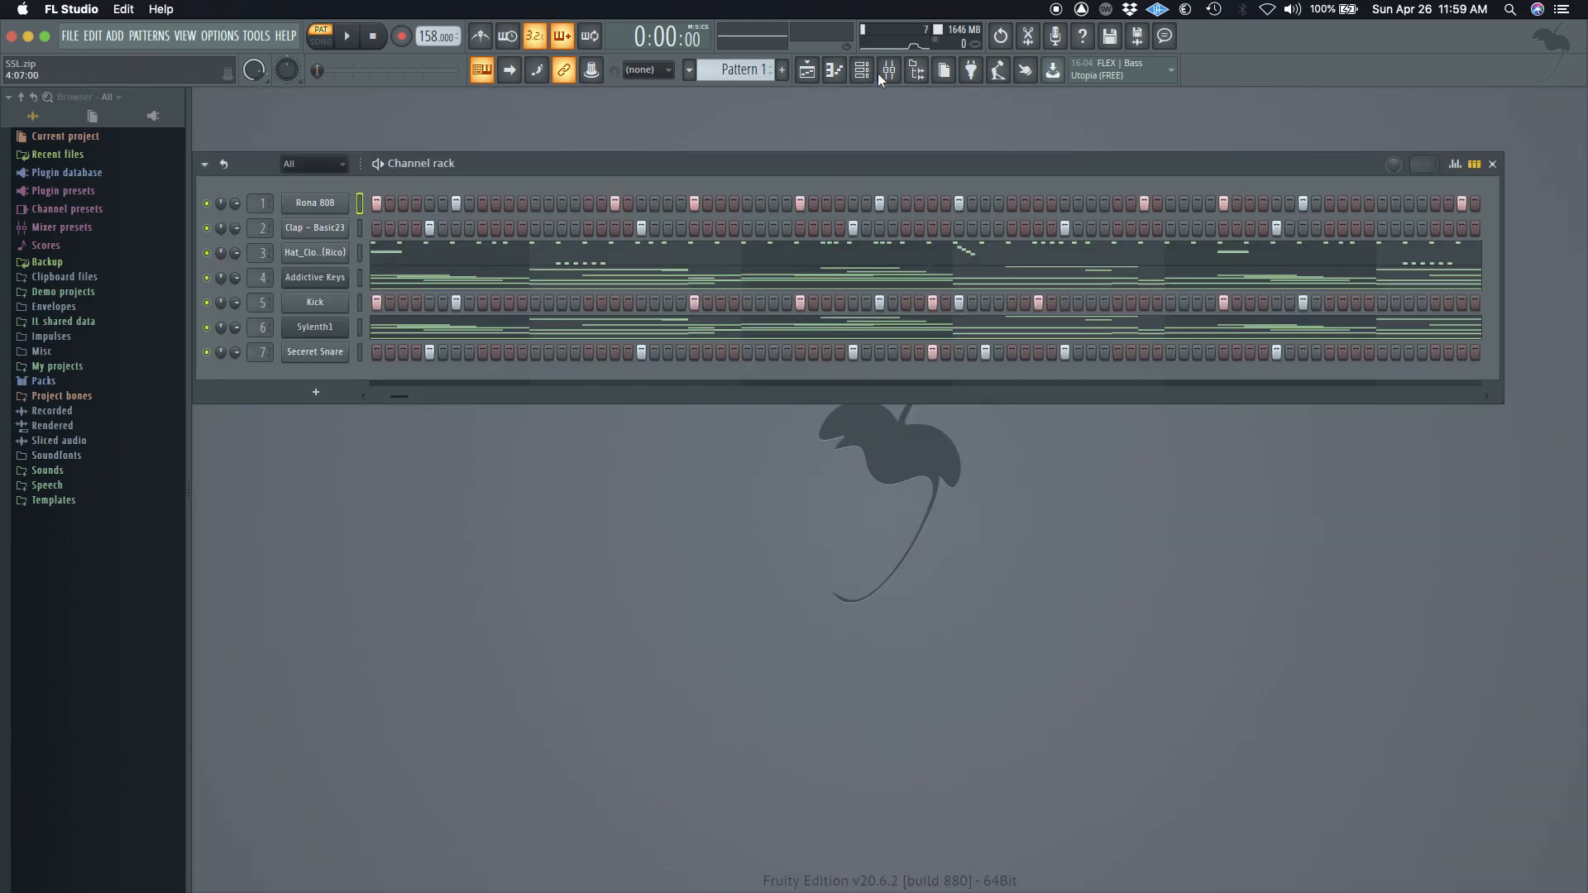
pyautogui.click(910, 70)
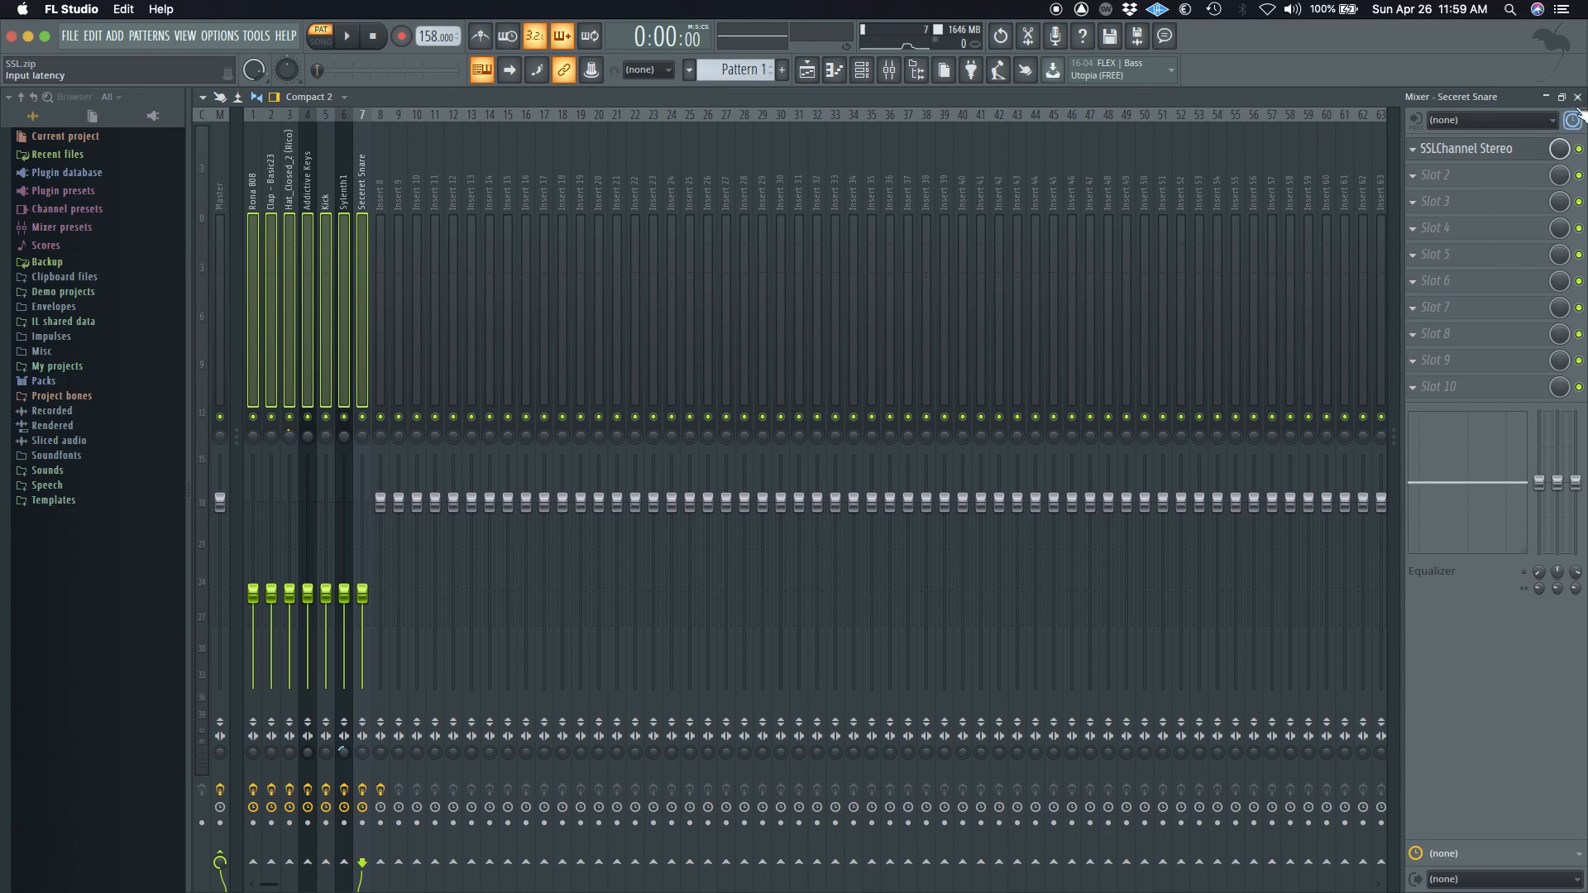
pyautogui.click(887, 70)
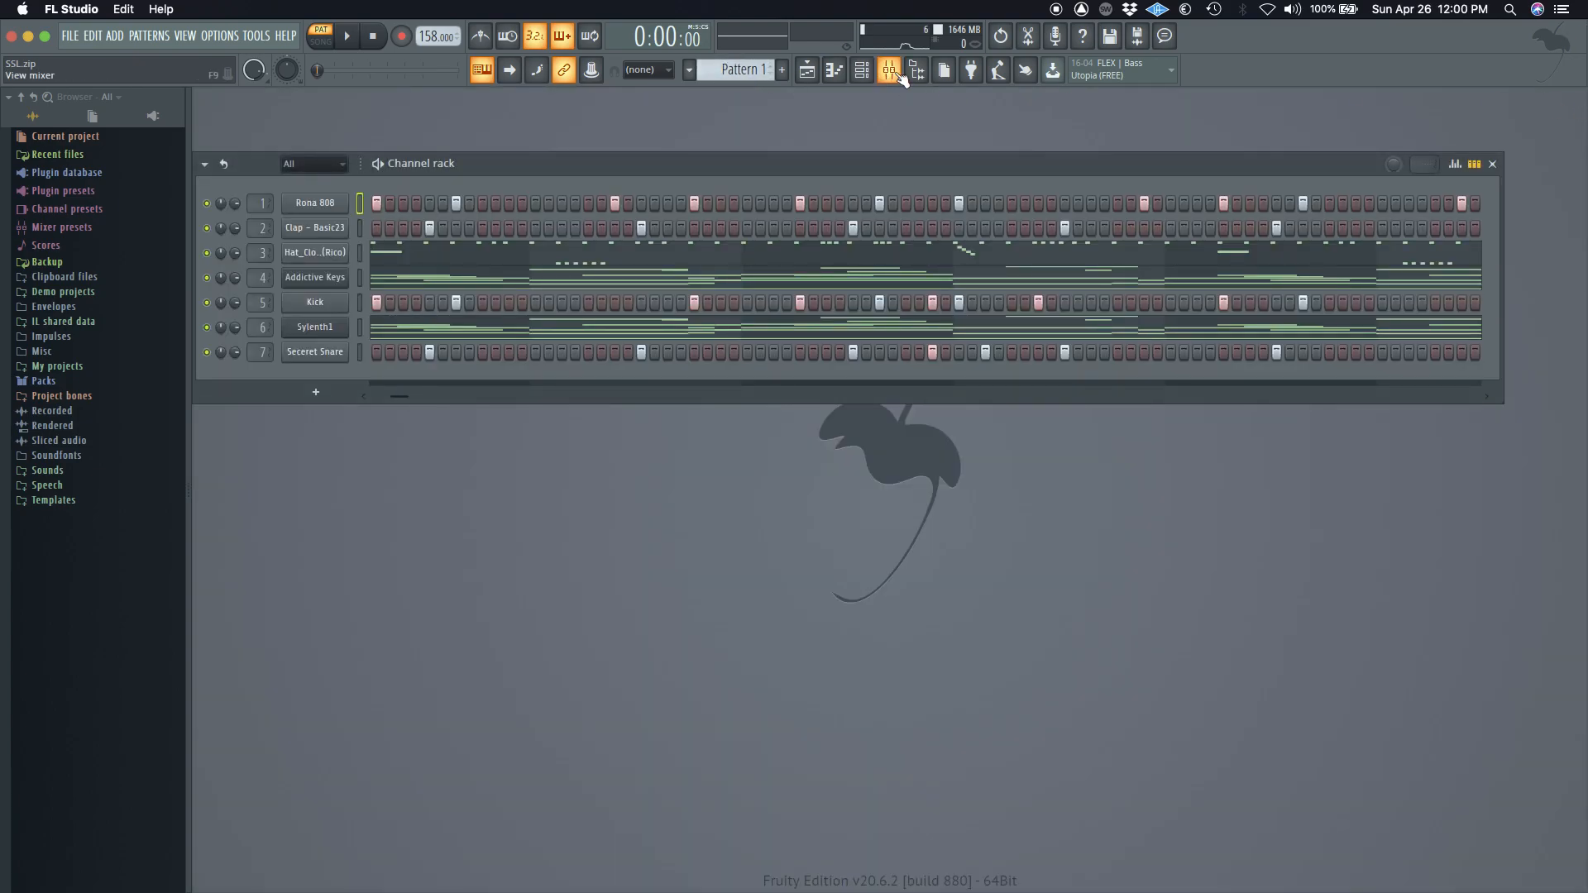
pyautogui.click(887, 69)
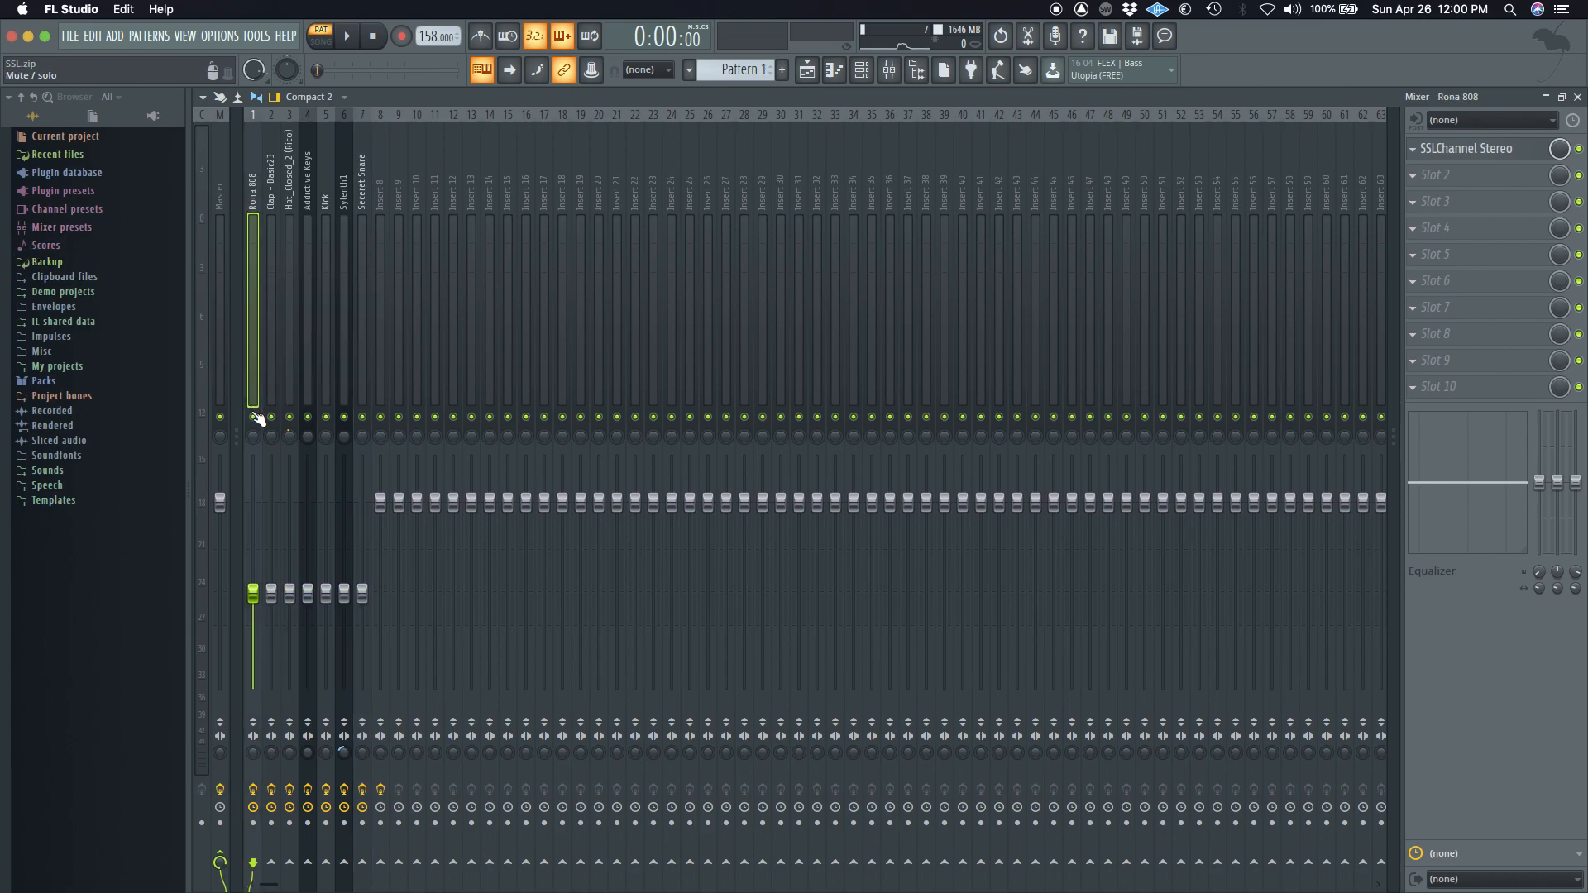
# Close the Rona 808 plugin window and bring up SSL Channel Stereo on the Kick insert.
pyautogui.click(347, 37)
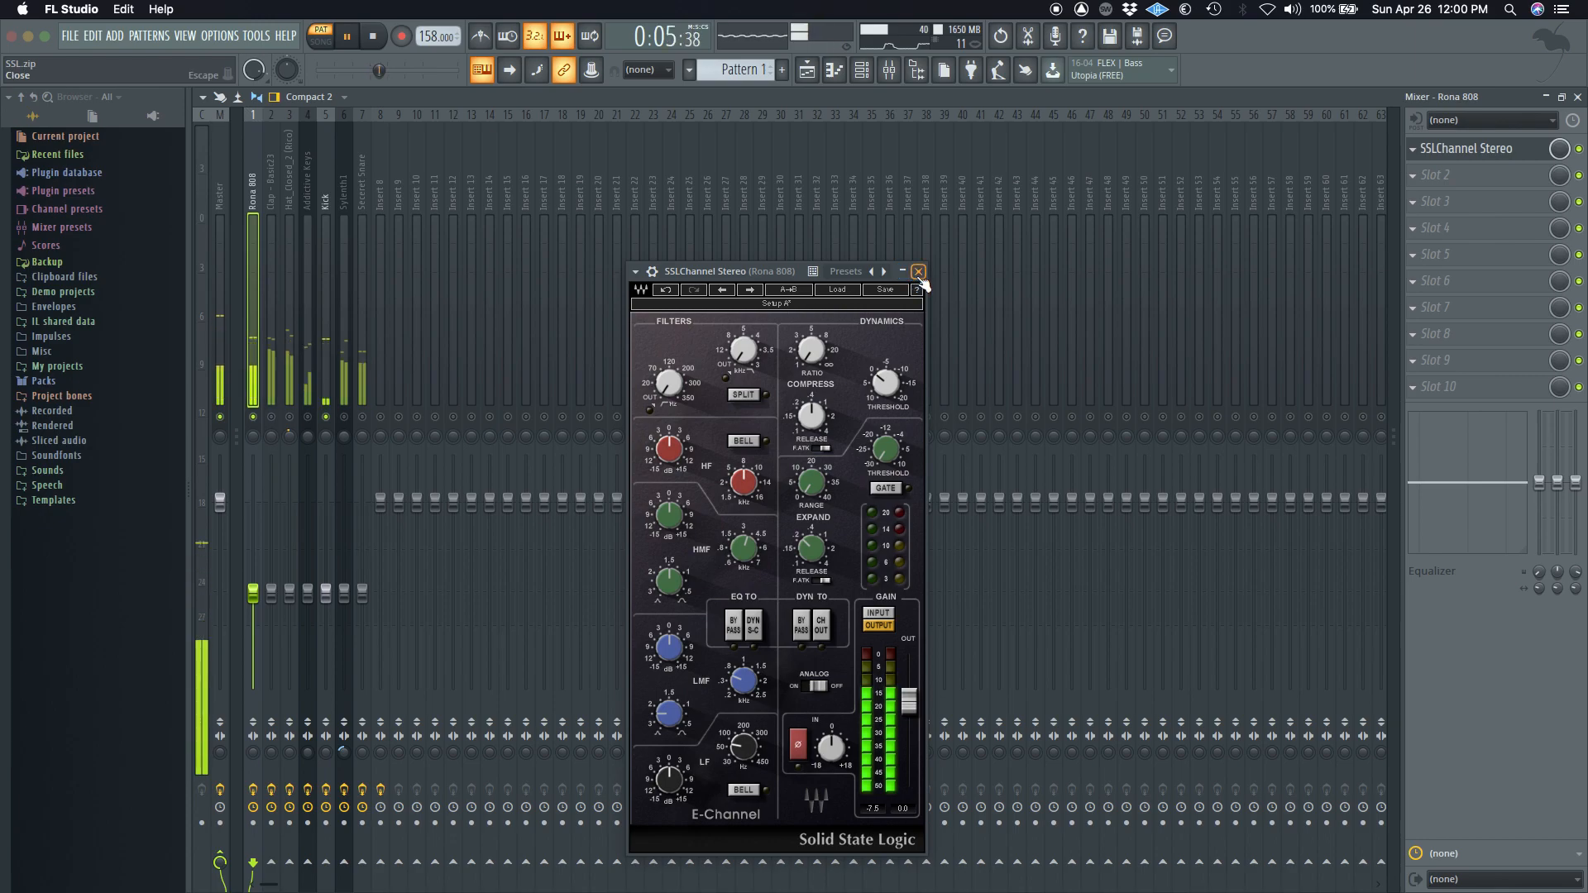
pyautogui.click(916, 271)
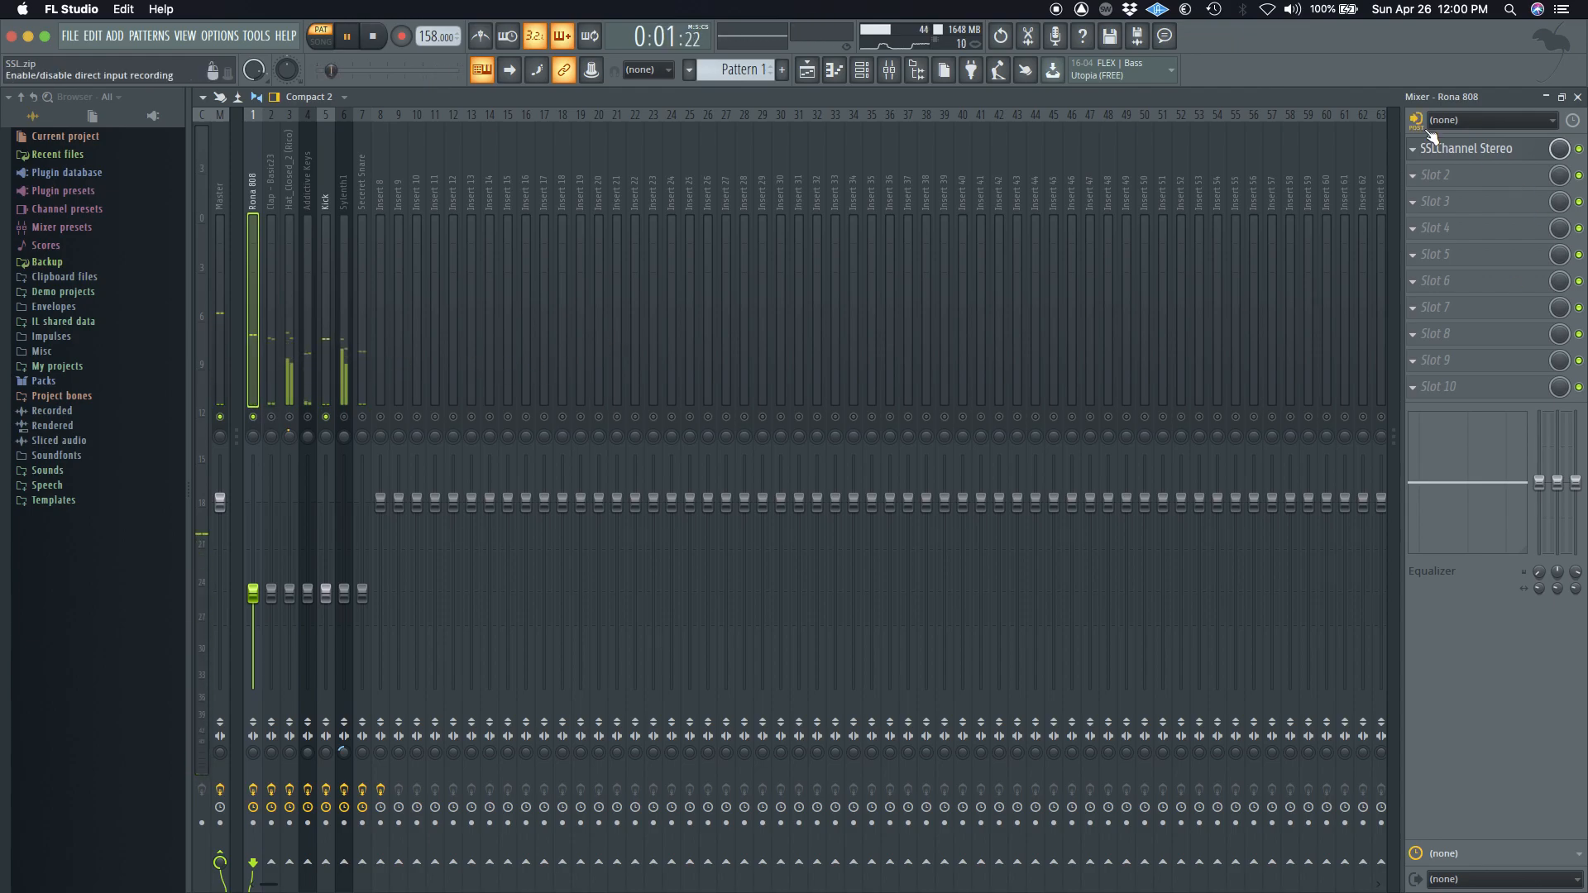
pyautogui.click(1469, 149)
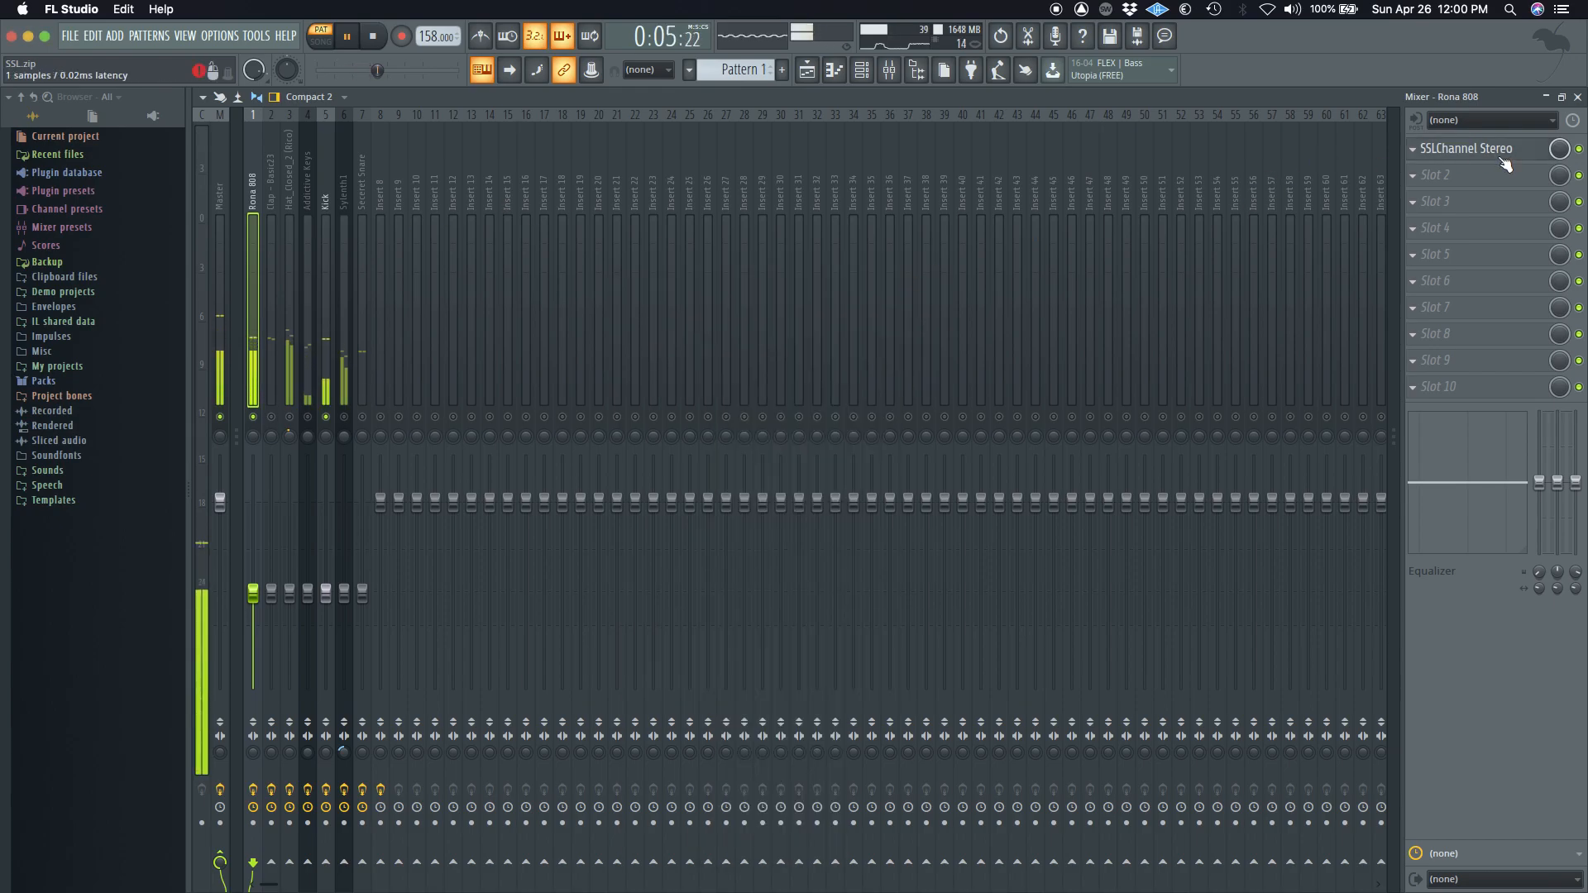
pyautogui.click(1461, 149)
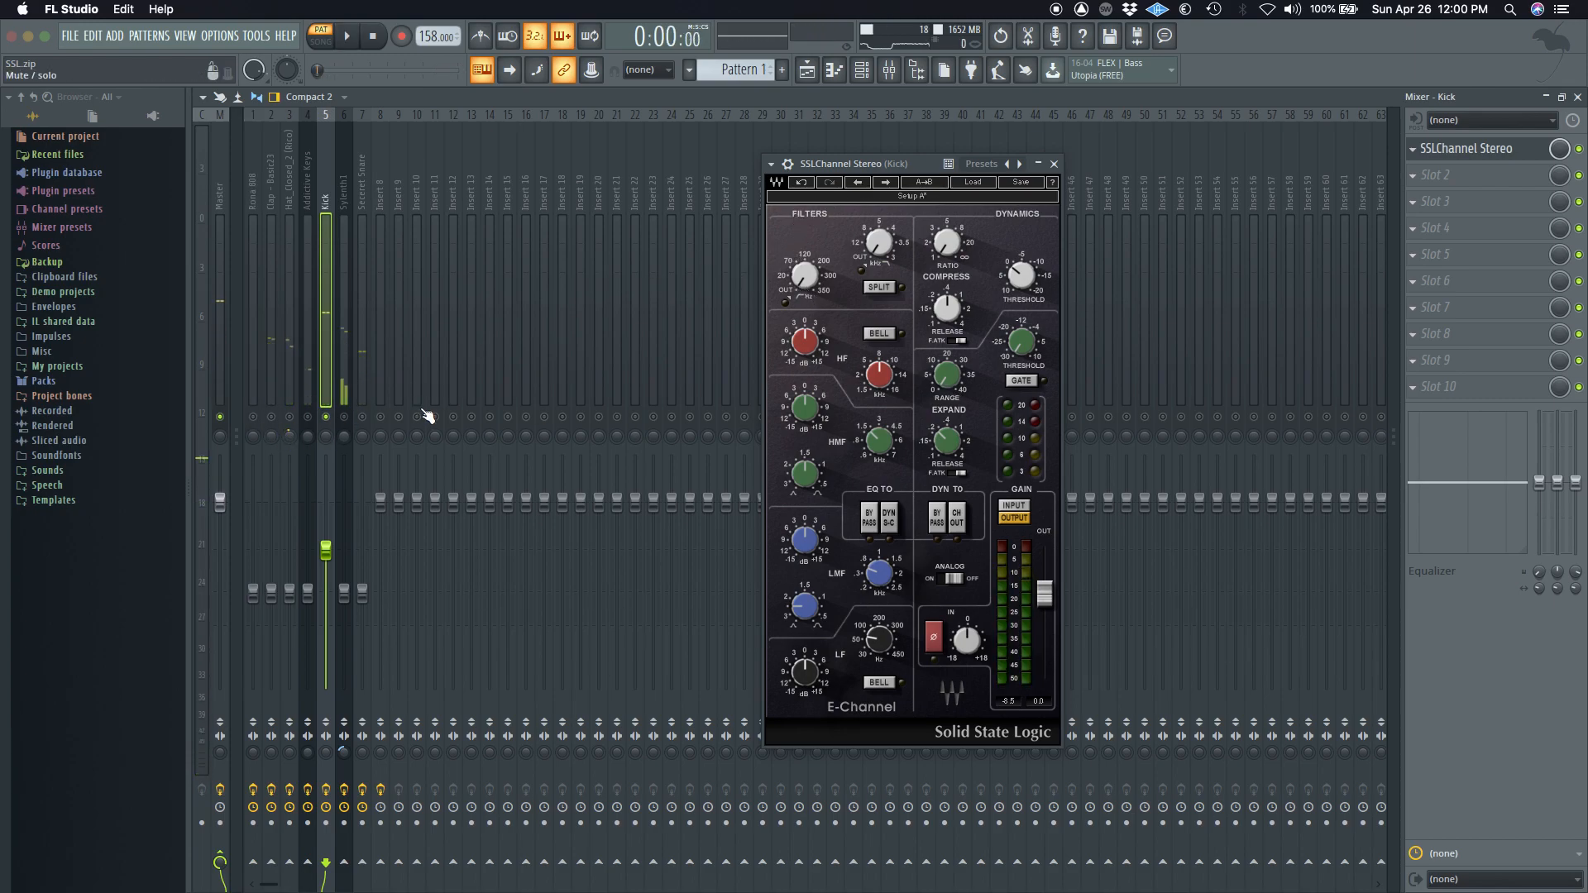
# Engage the Kick's low-cut filter and nudge its high-mid EQ band while the beat plays.
pyautogui.click(354, 37)
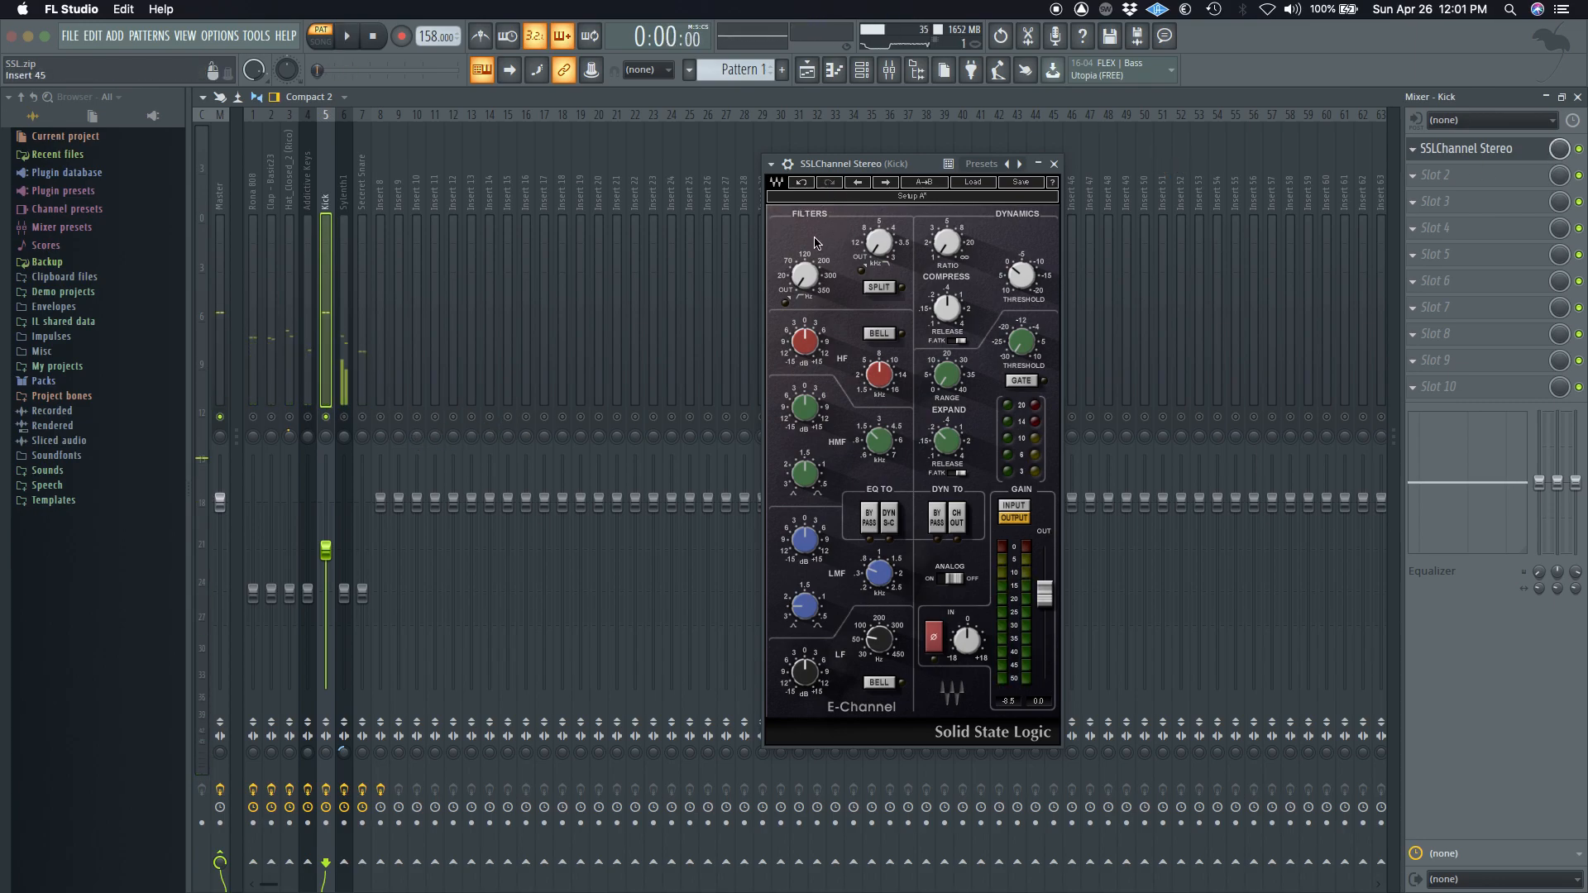
pyautogui.moveTo(801, 273); pyautogui.dragTo(801, 288)
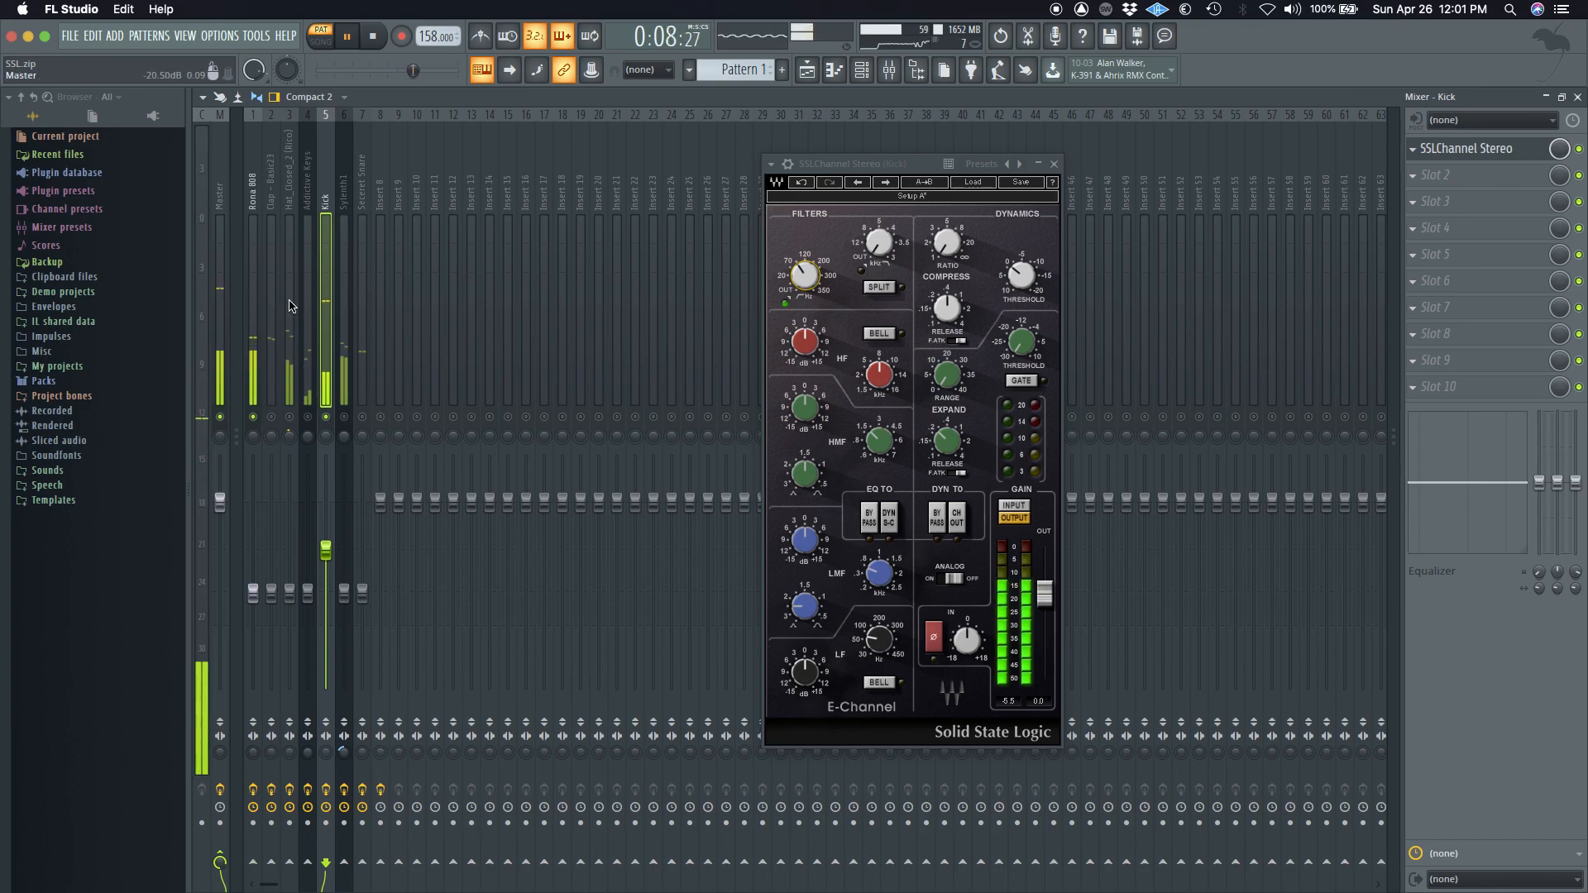
pyautogui.click(1052, 164)
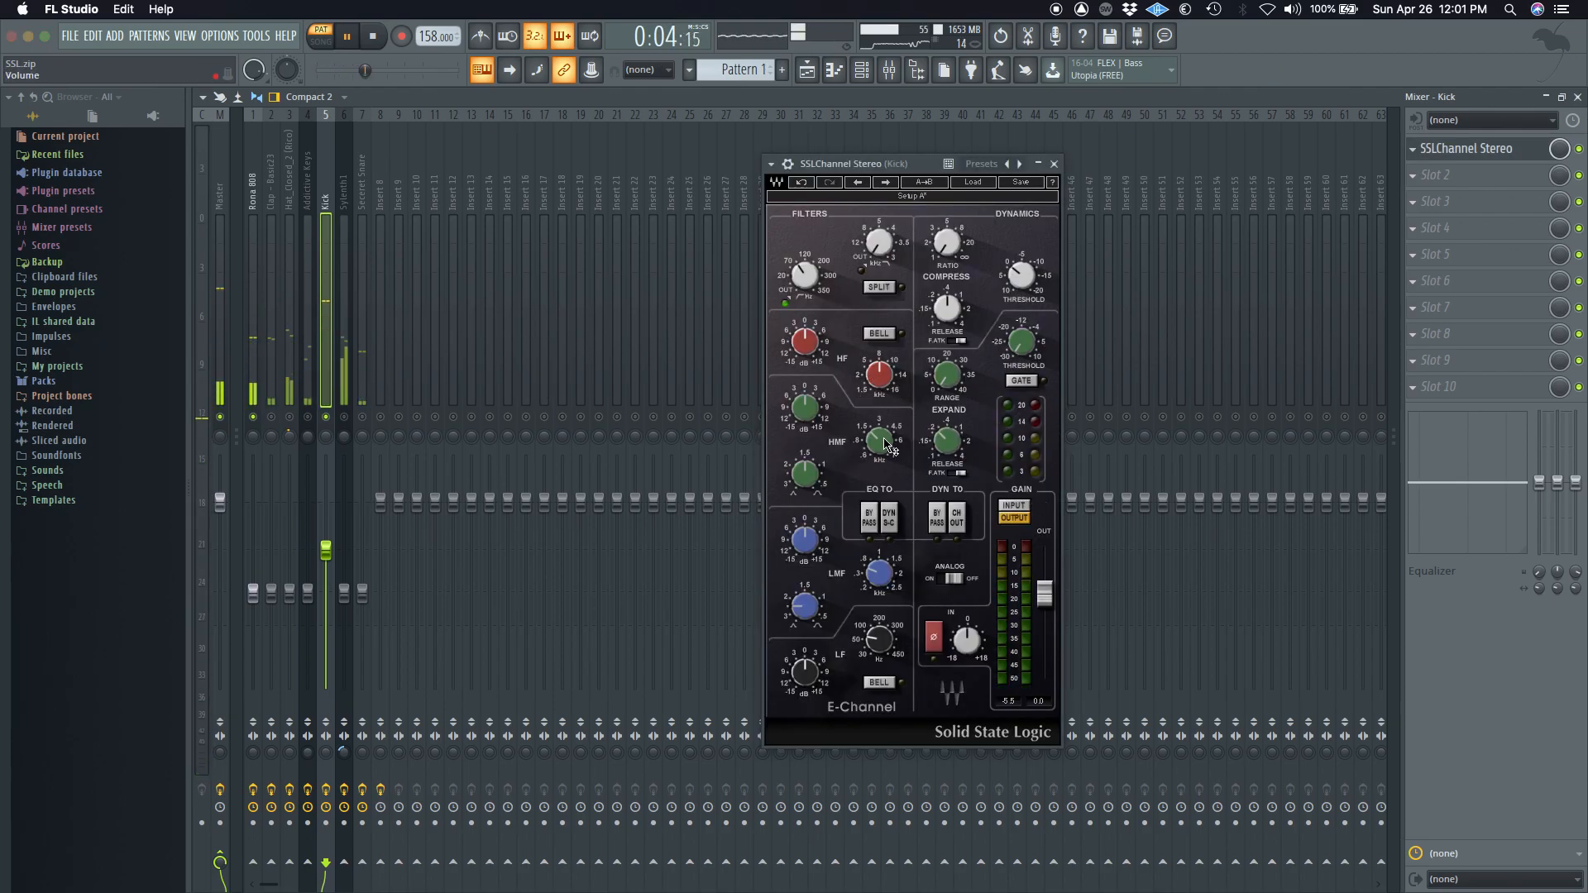
pyautogui.moveTo(879, 440); pyautogui.dragTo(878, 430)
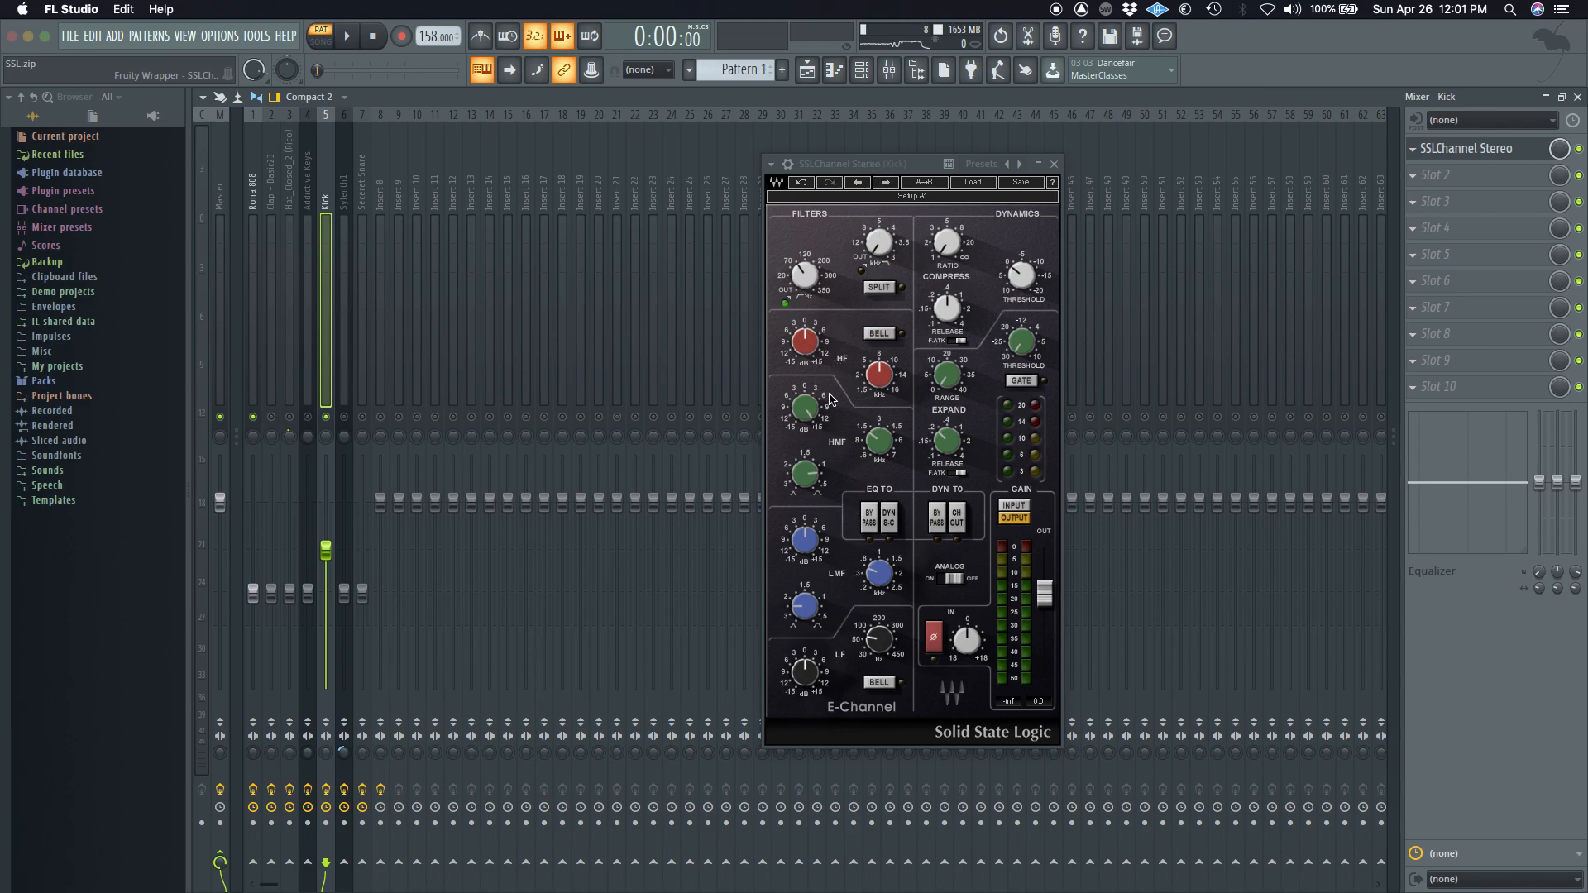
# Tune the Kick's HMF frequency and boost its high-mid gain to about 1.3 dB.
pyautogui.click(344, 36)
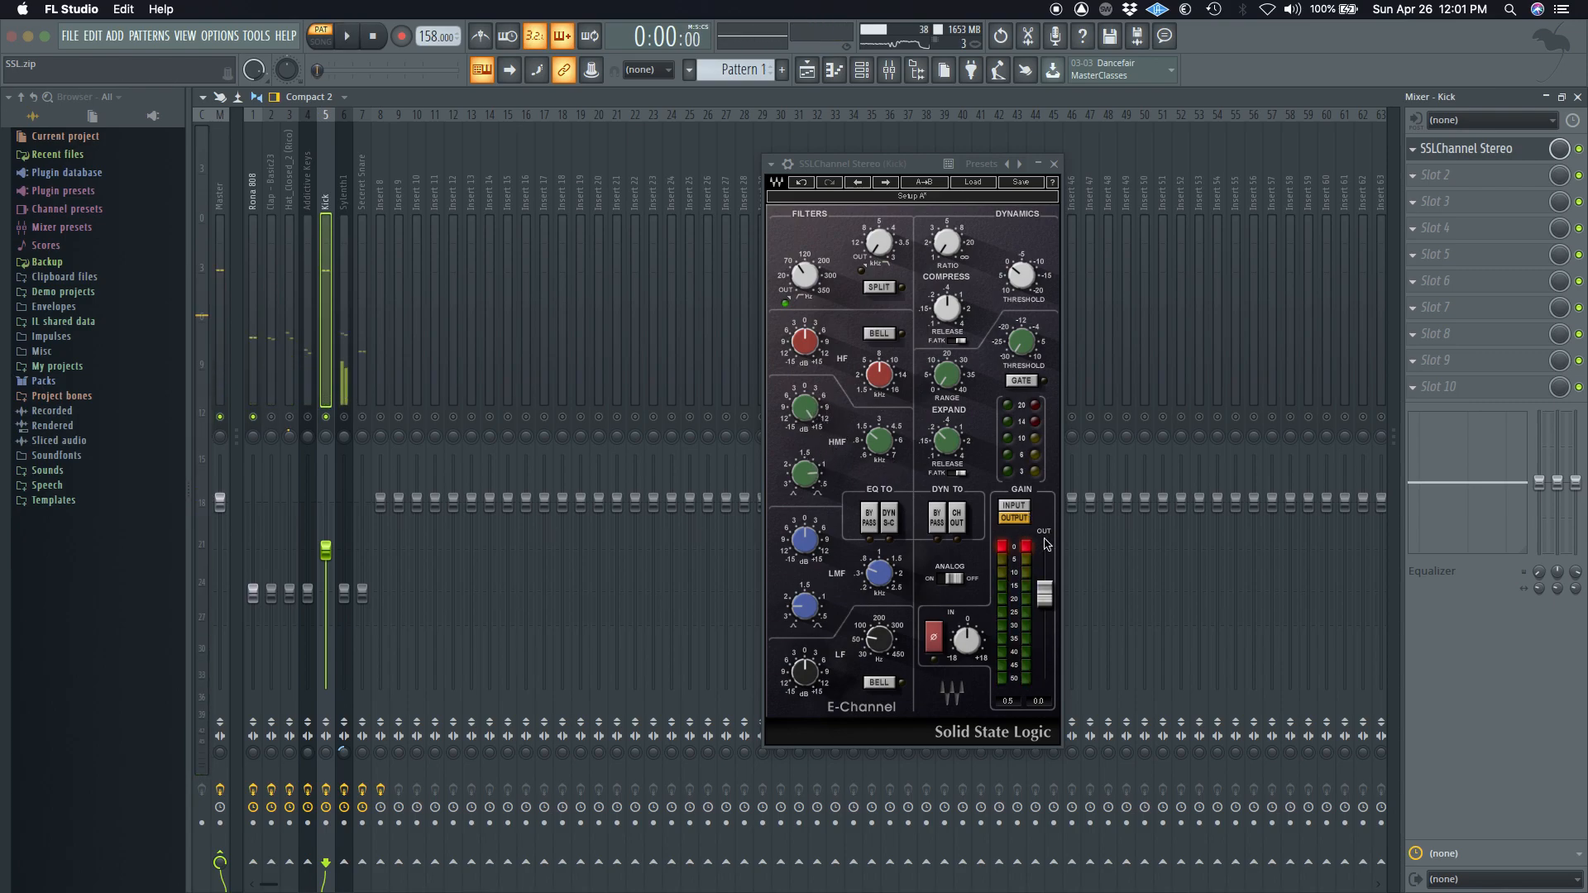
pyautogui.click(352, 36)
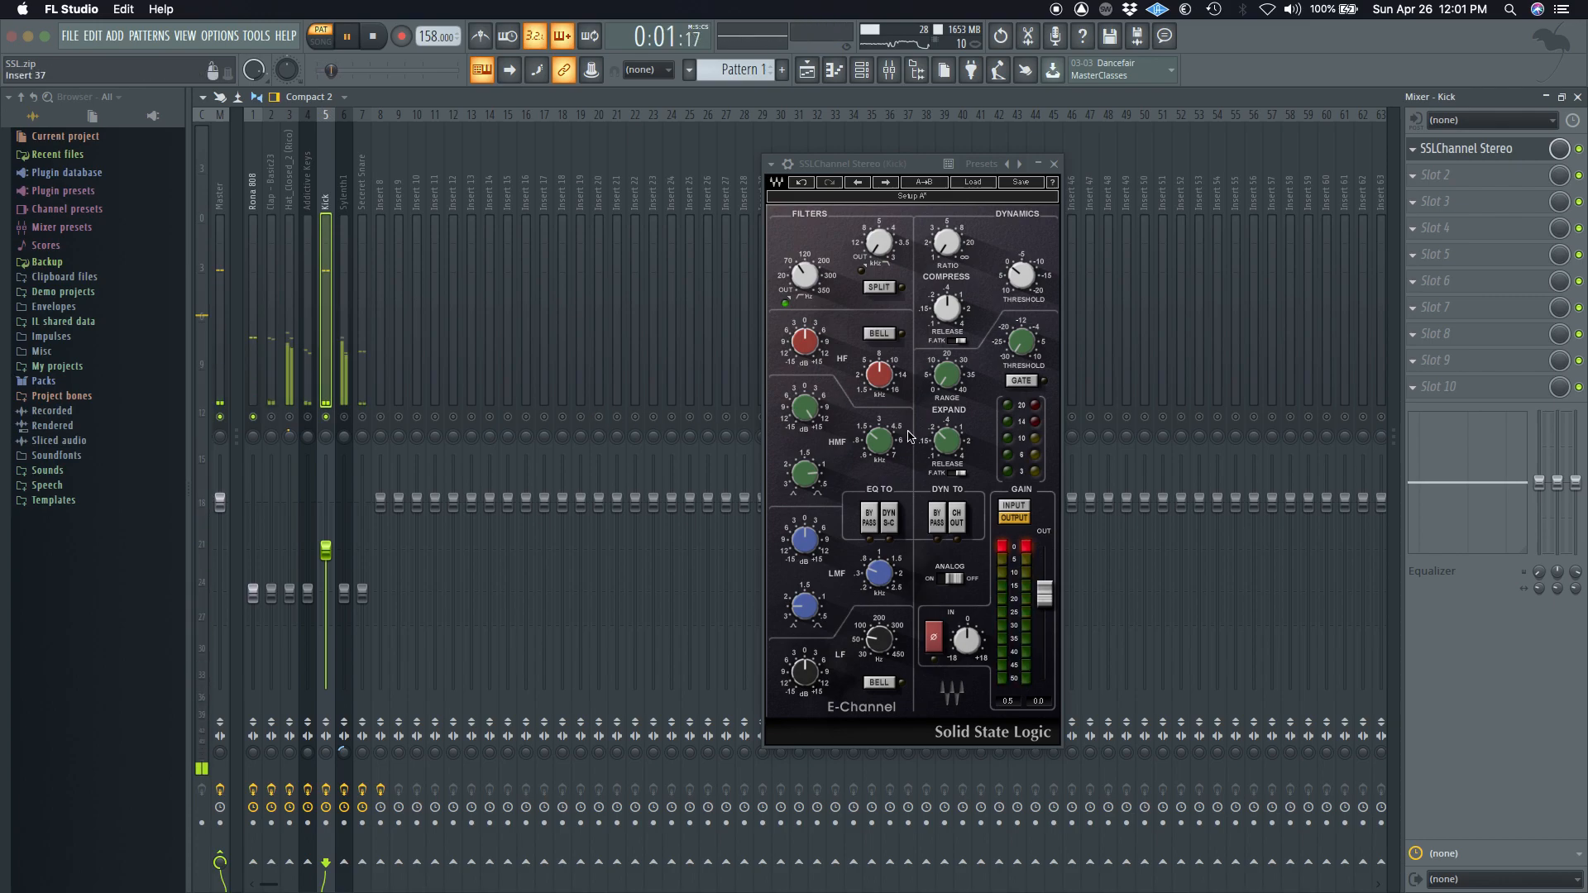
pyautogui.moveTo(879, 440); pyautogui.dragTo(879, 425)
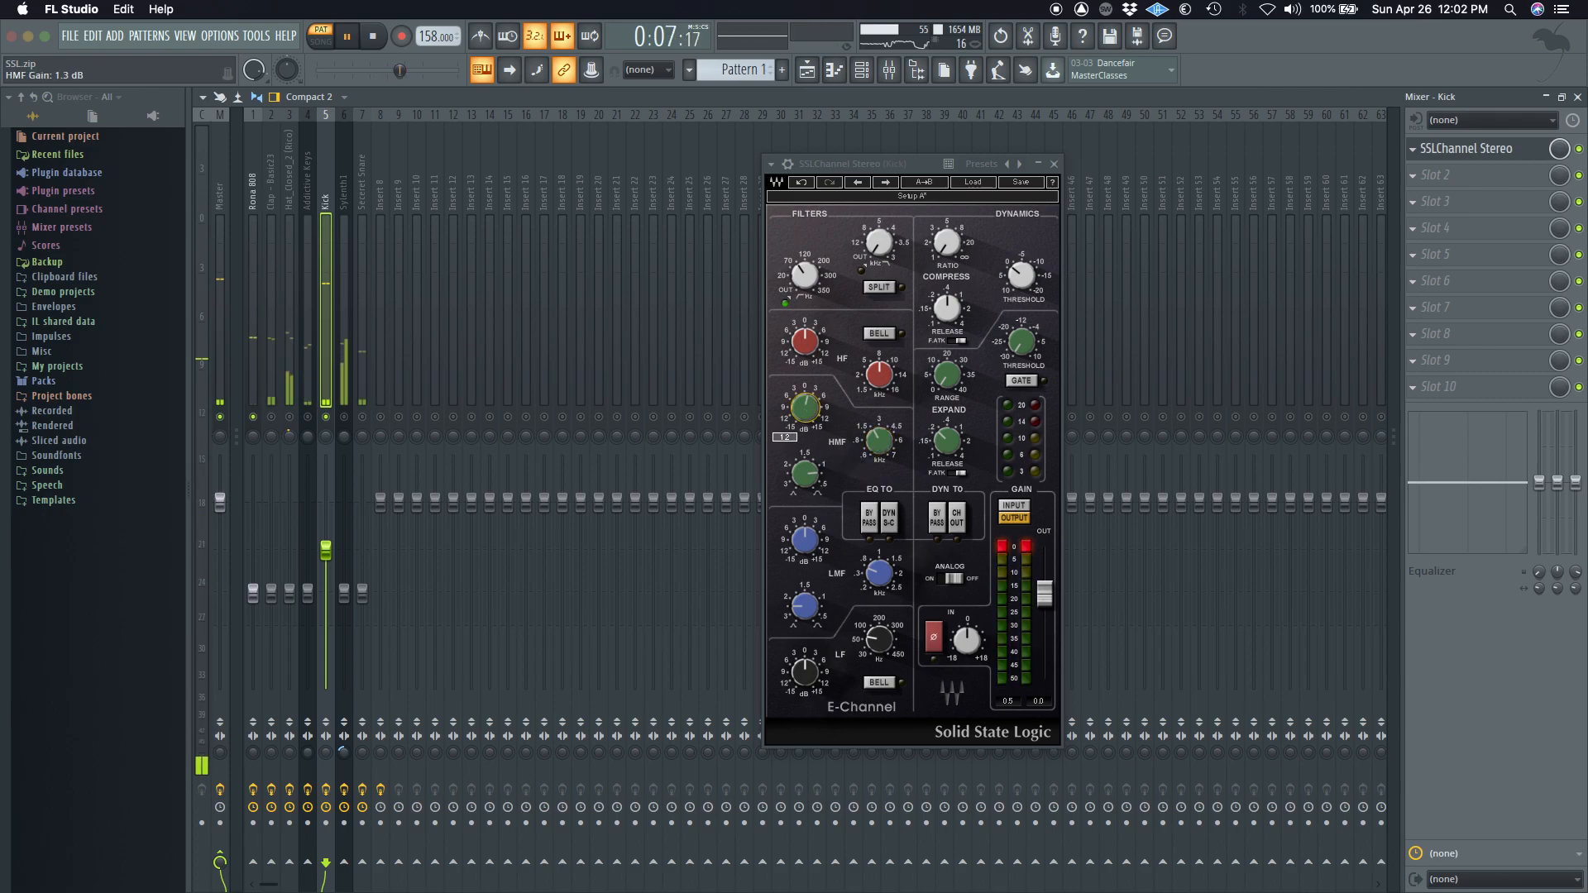
pyautogui.moveTo(806, 410); pyautogui.dragTo(811, 400)
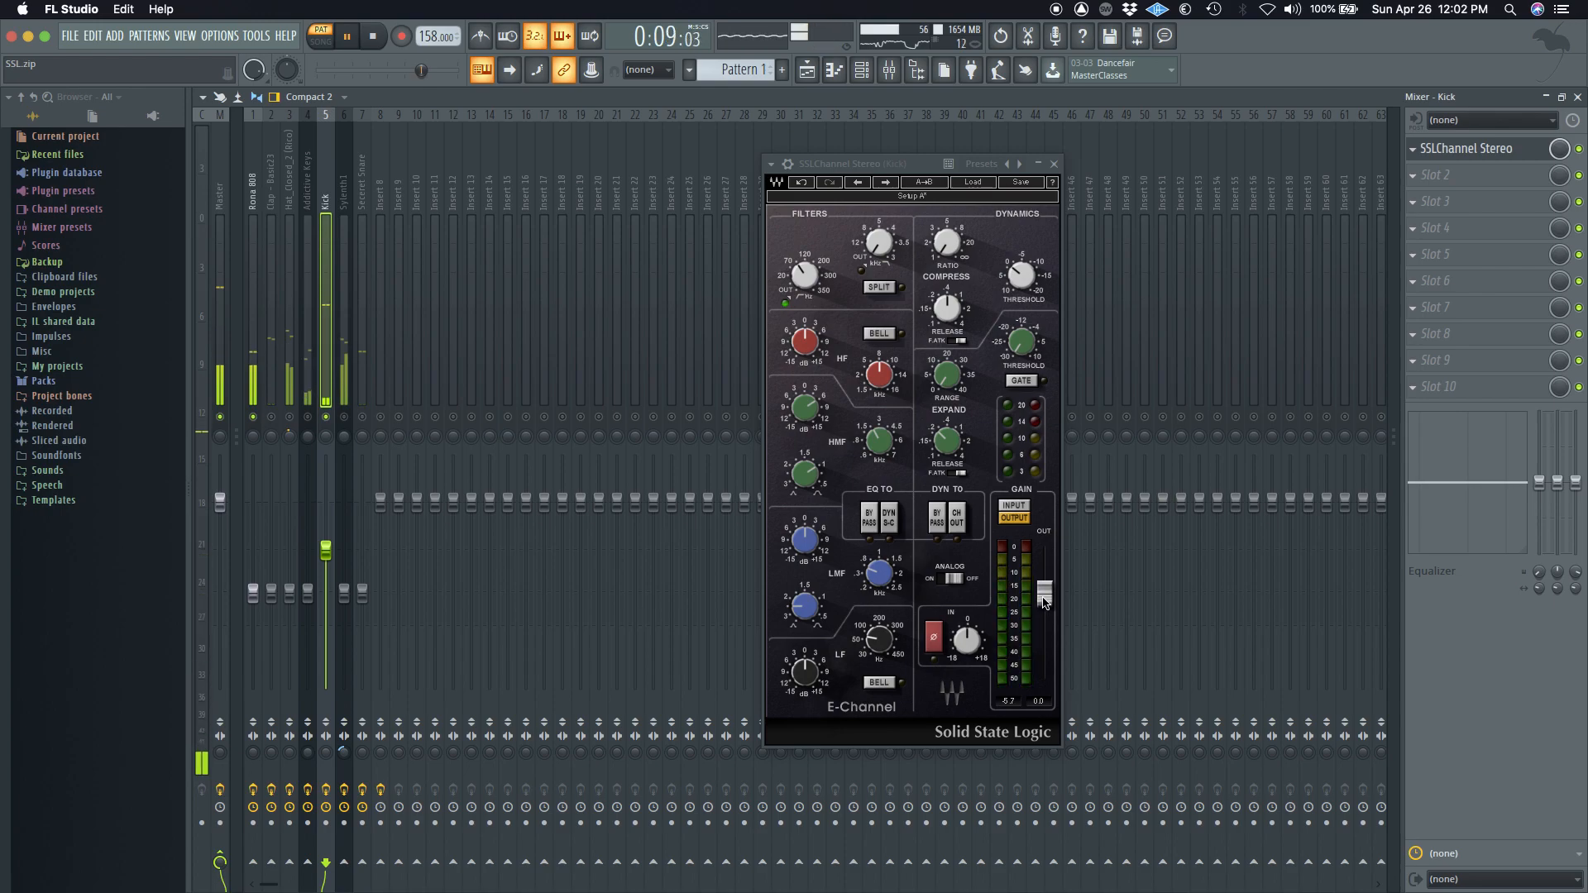
# Set the Kick channel strip's output level and close its E-Channel window back to the mixer.
pyautogui.moveTo(1044, 590); pyautogui.dragTo(1044, 607)
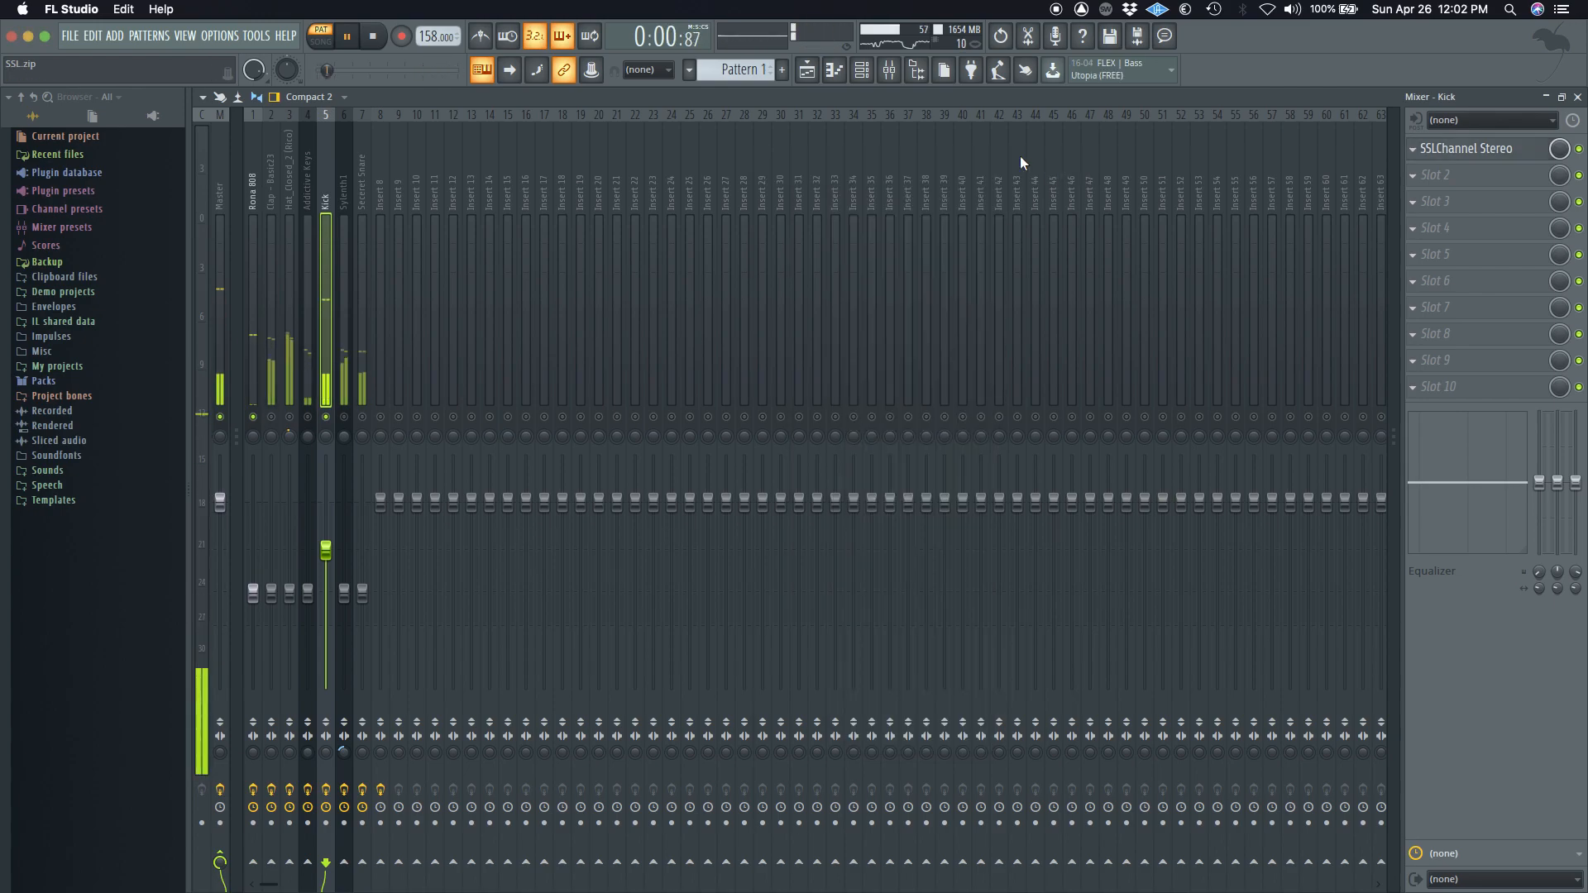
pyautogui.click(1466, 149)
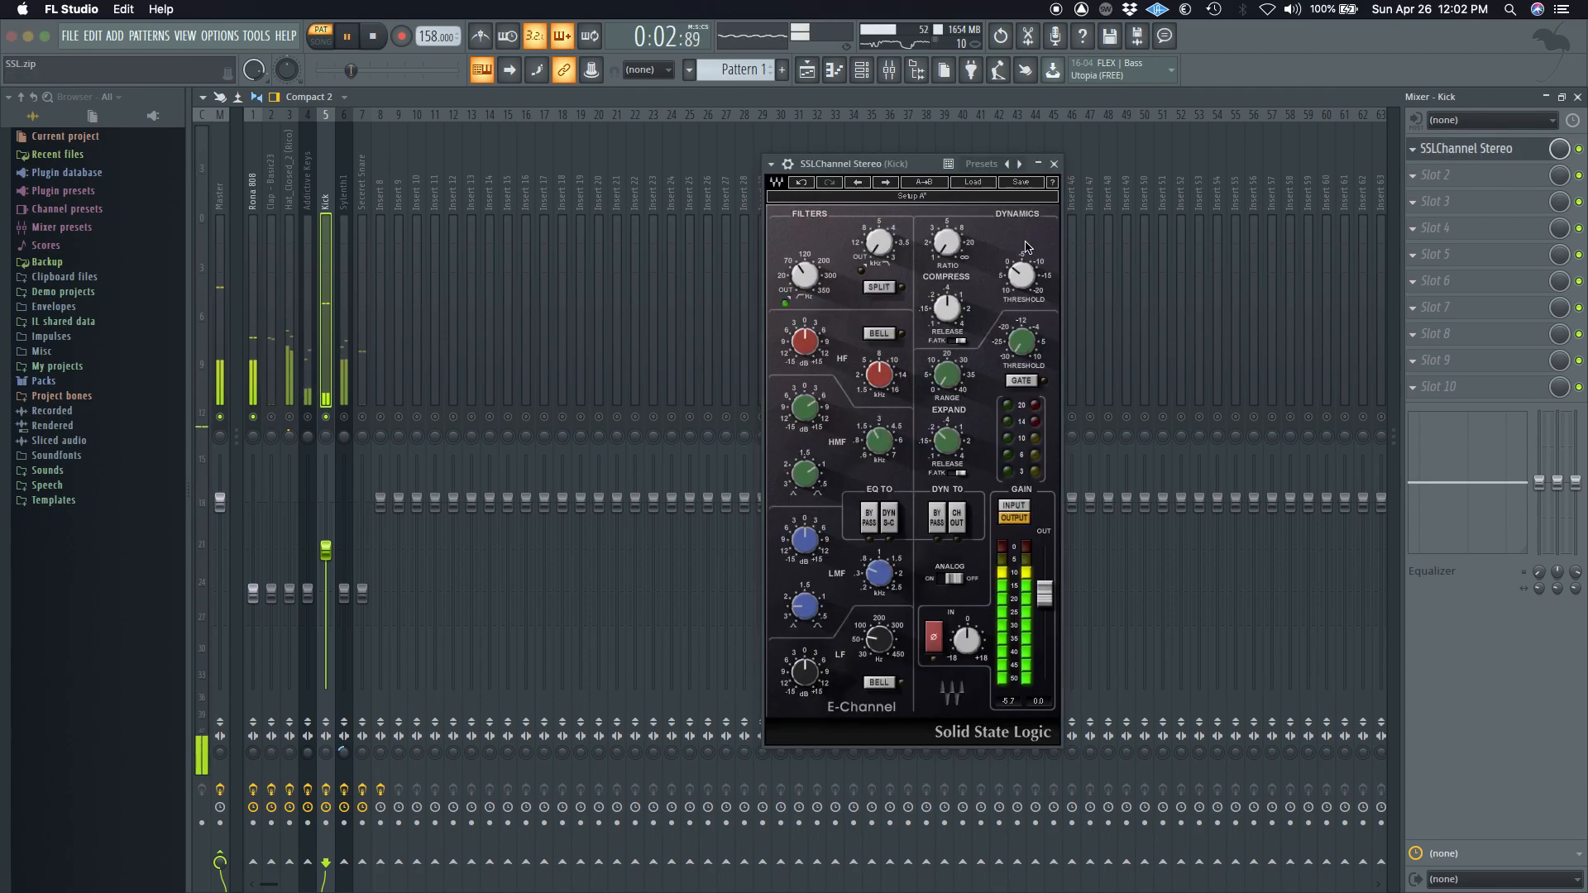
pyautogui.click(1039, 162)
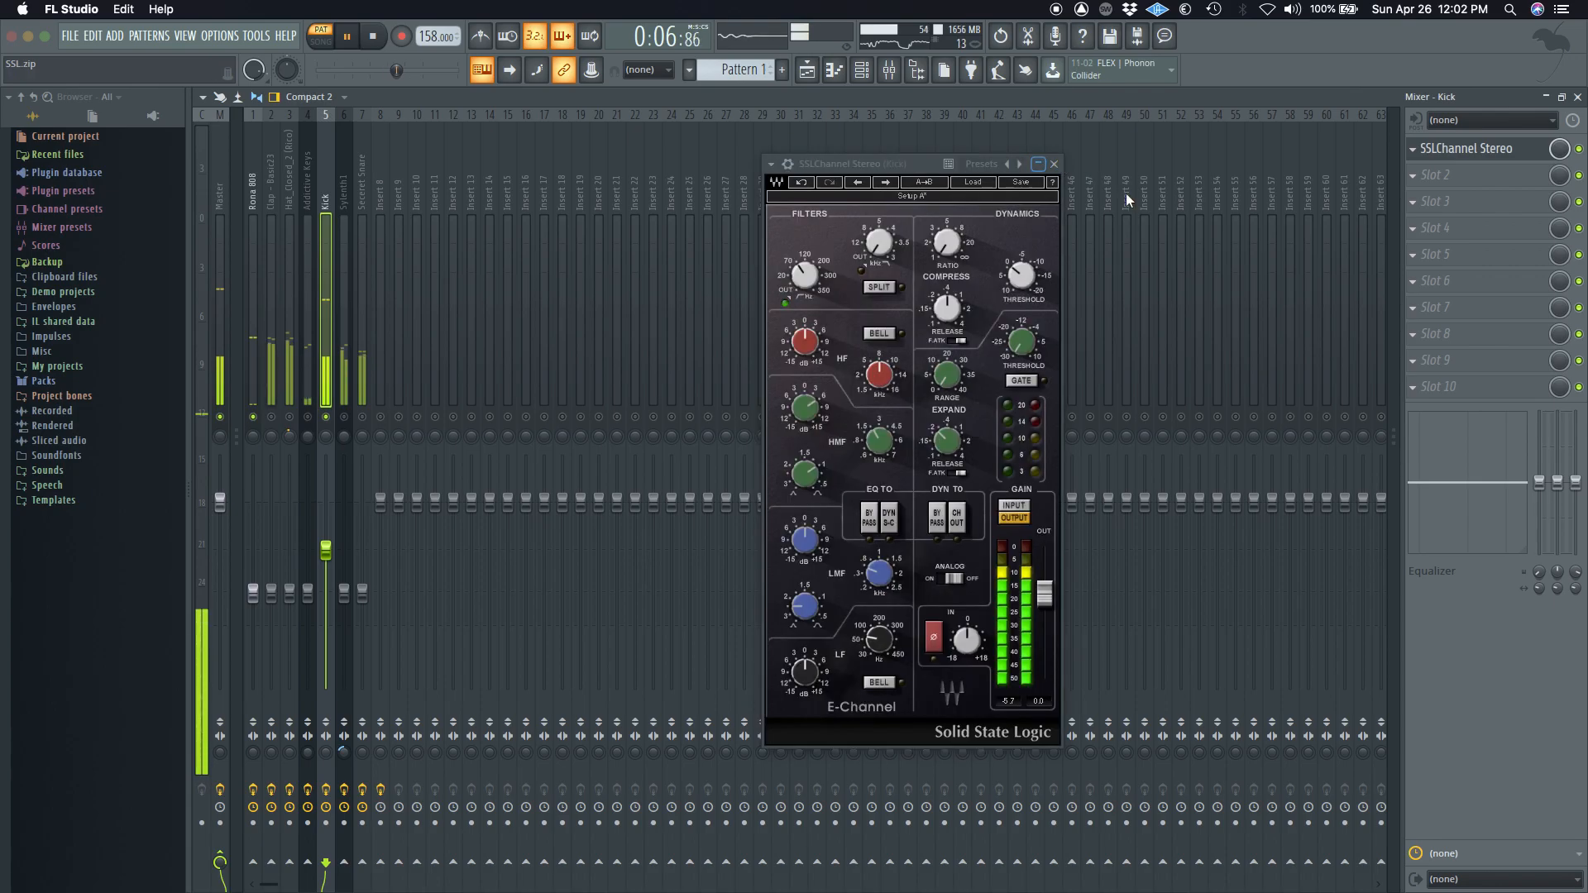
pyautogui.click(1052, 164)
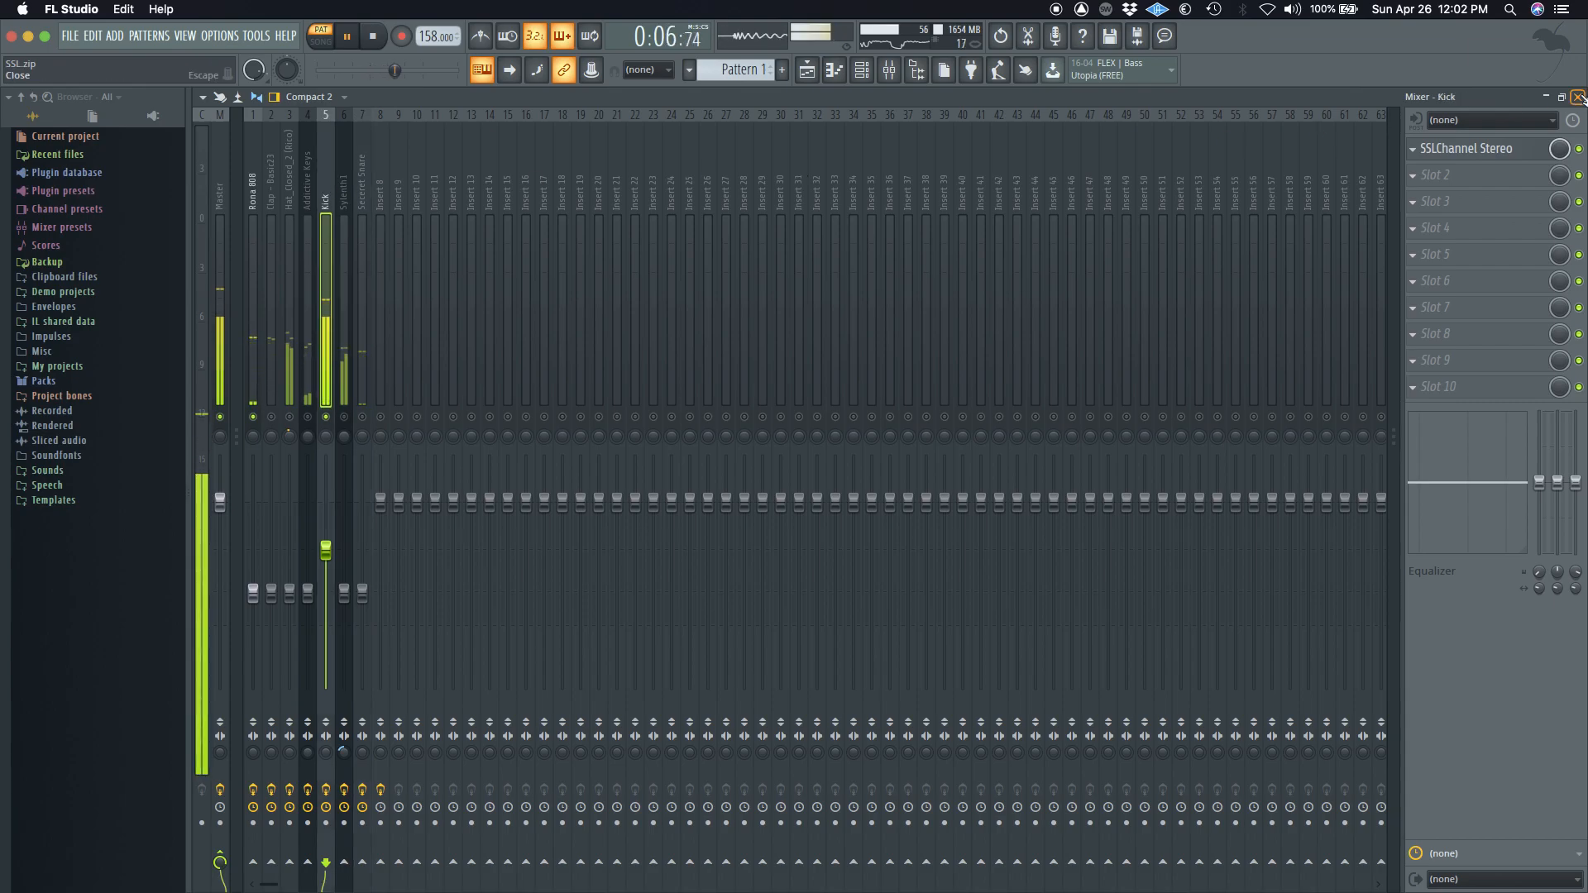
# Return to the mixer and raise the high-pass filter frequency on the Clap - Basic23 channel strip.
pyautogui.click(860, 69)
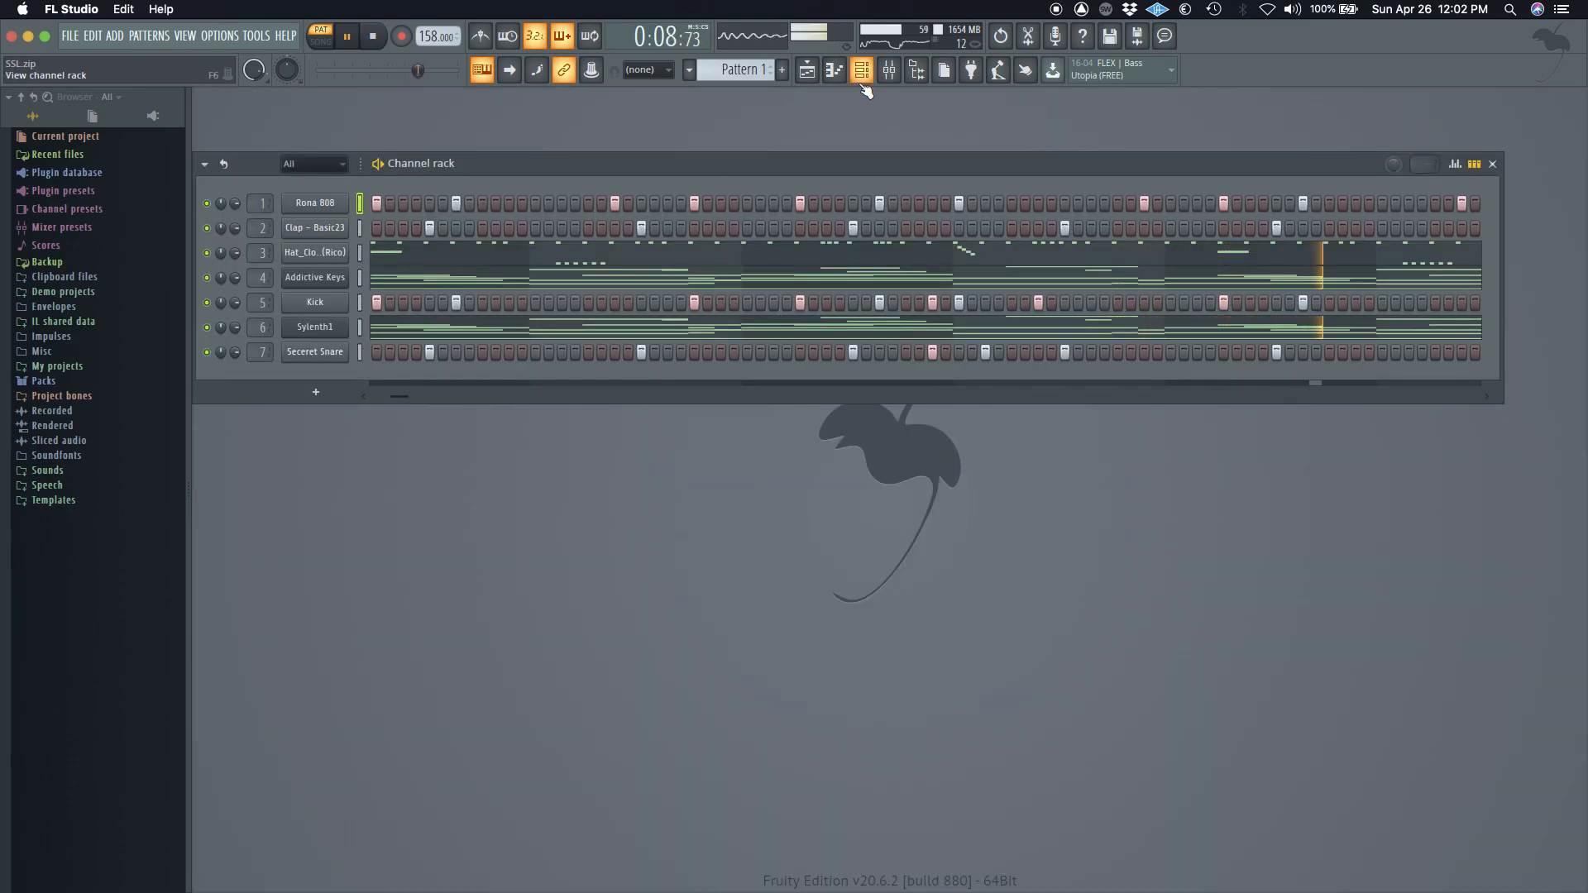
pyautogui.click(883, 69)
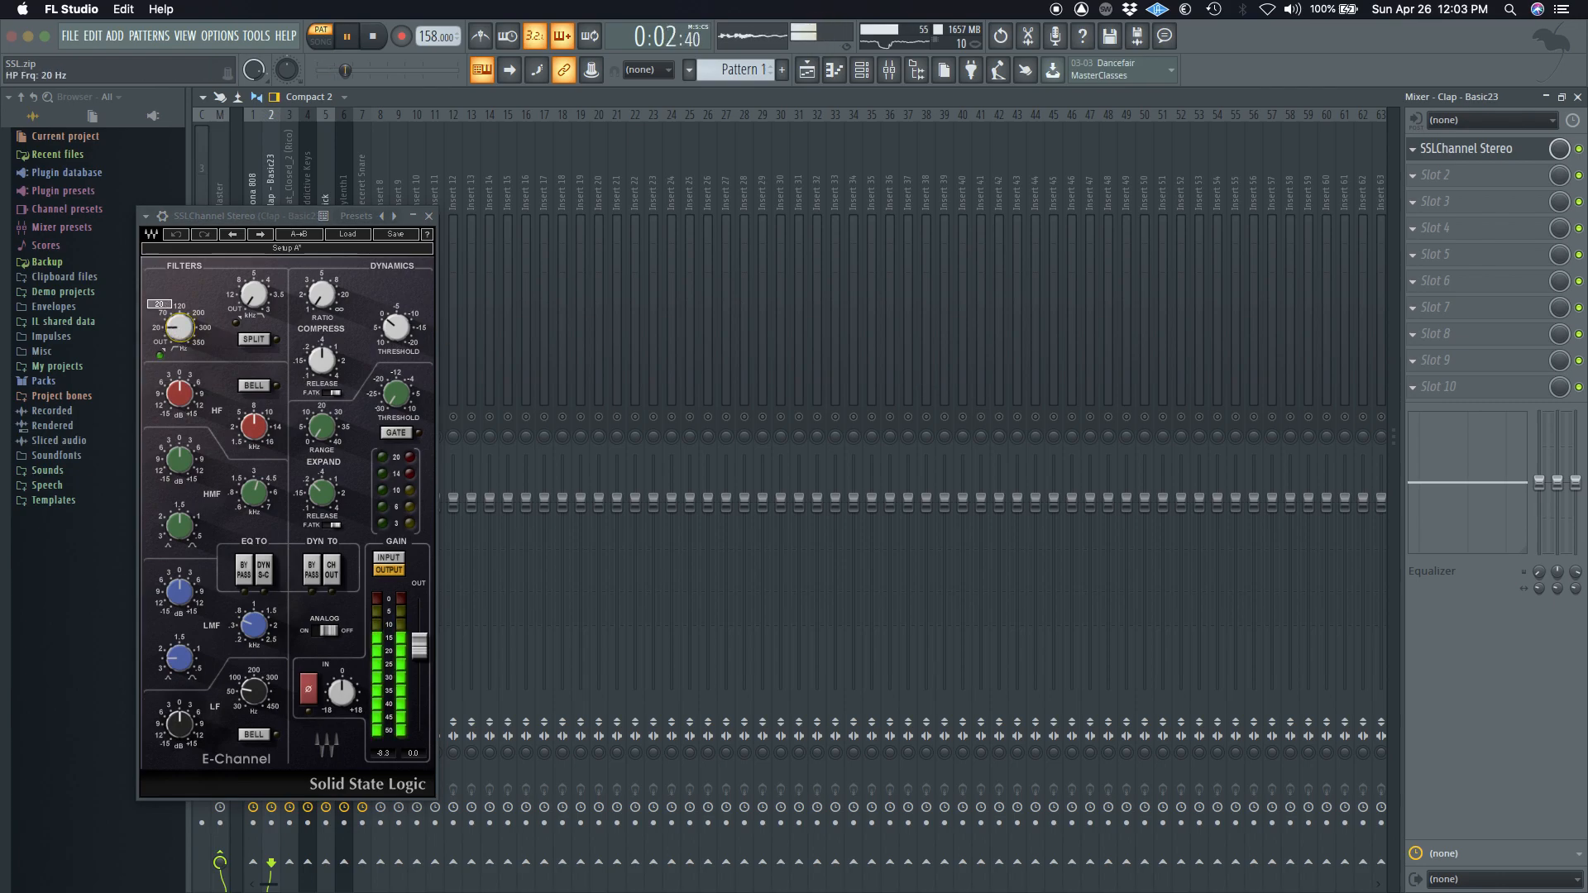
pyautogui.moveTo(177, 328); pyautogui.dragTo(177, 305)
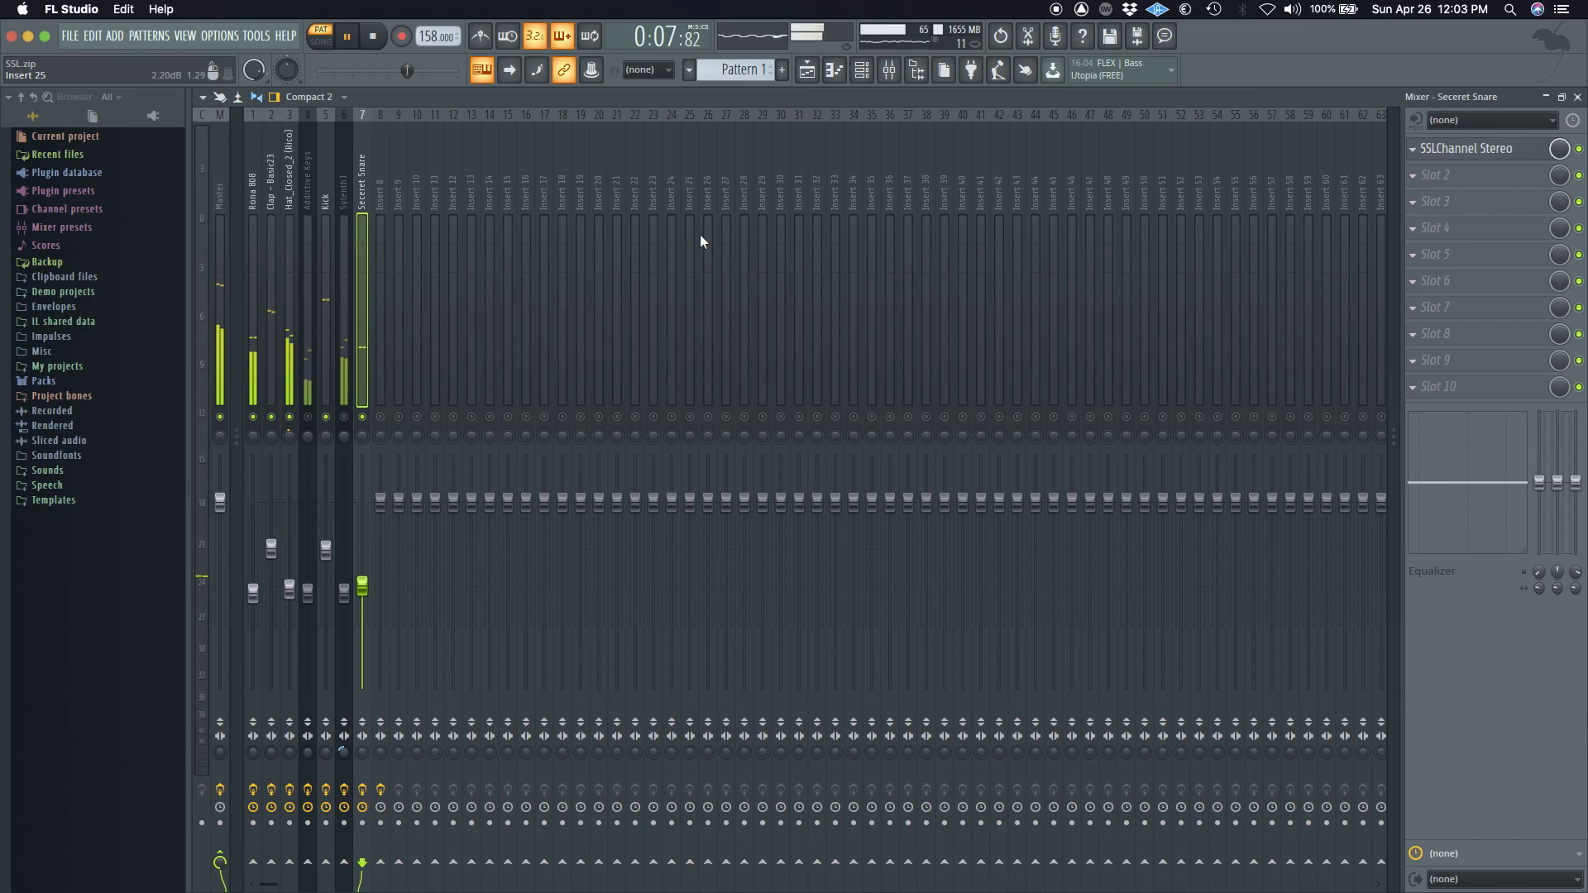
# Review the Secret Snare's SSL Channel Stereo settings and close the strip again.
pyautogui.click(1459, 149)
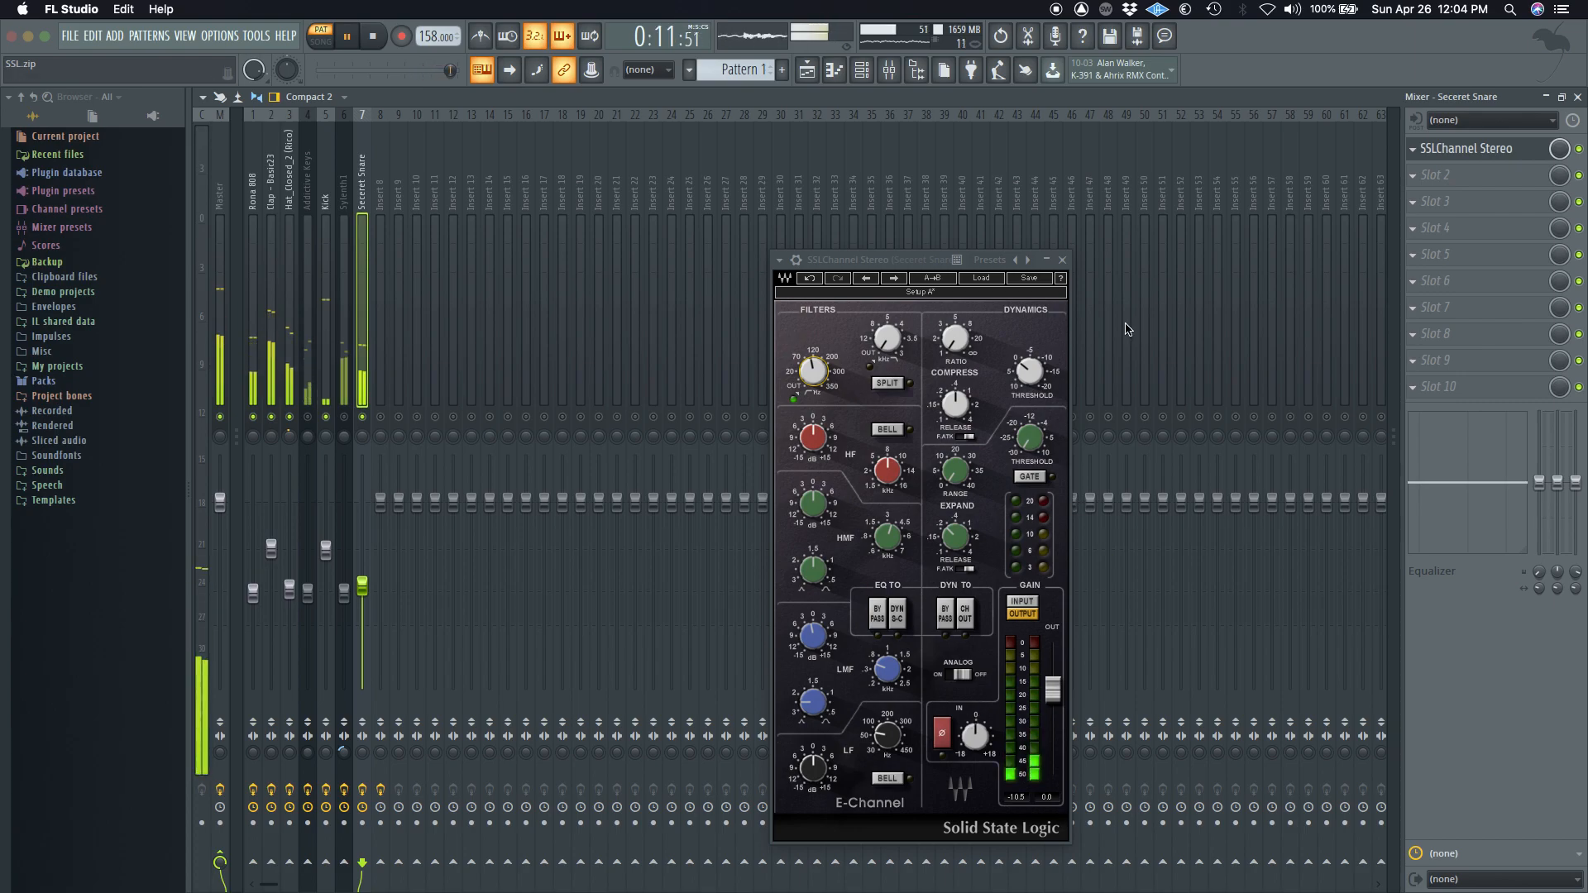
pyautogui.click(1062, 259)
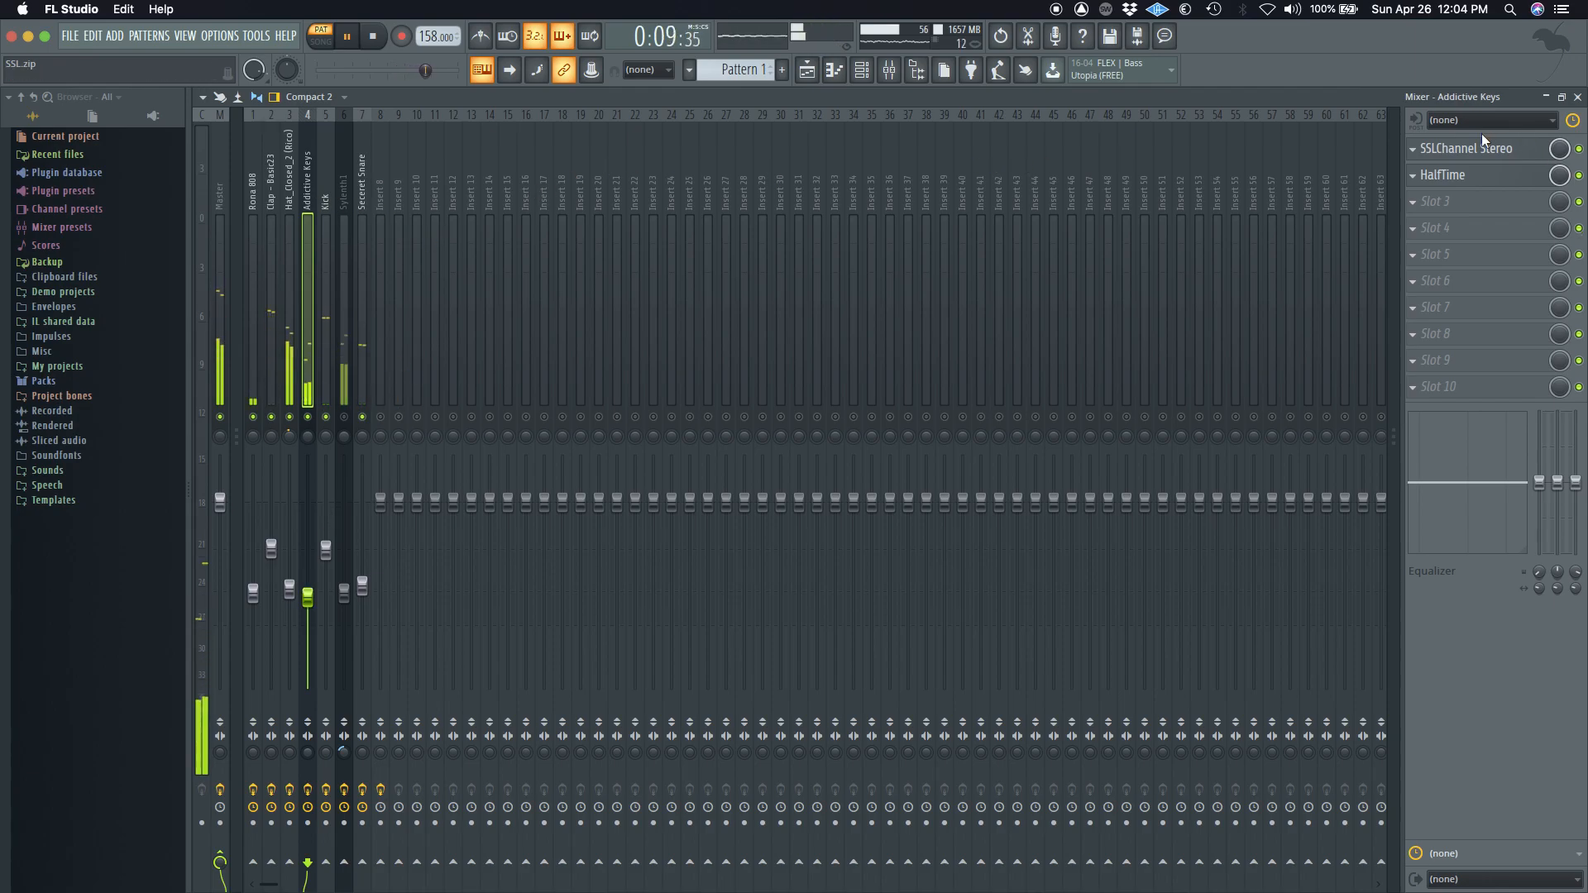
# Adjust the Addictive Keys strip's compressor threshold and high-frequency band.
pyautogui.click(1459, 149)
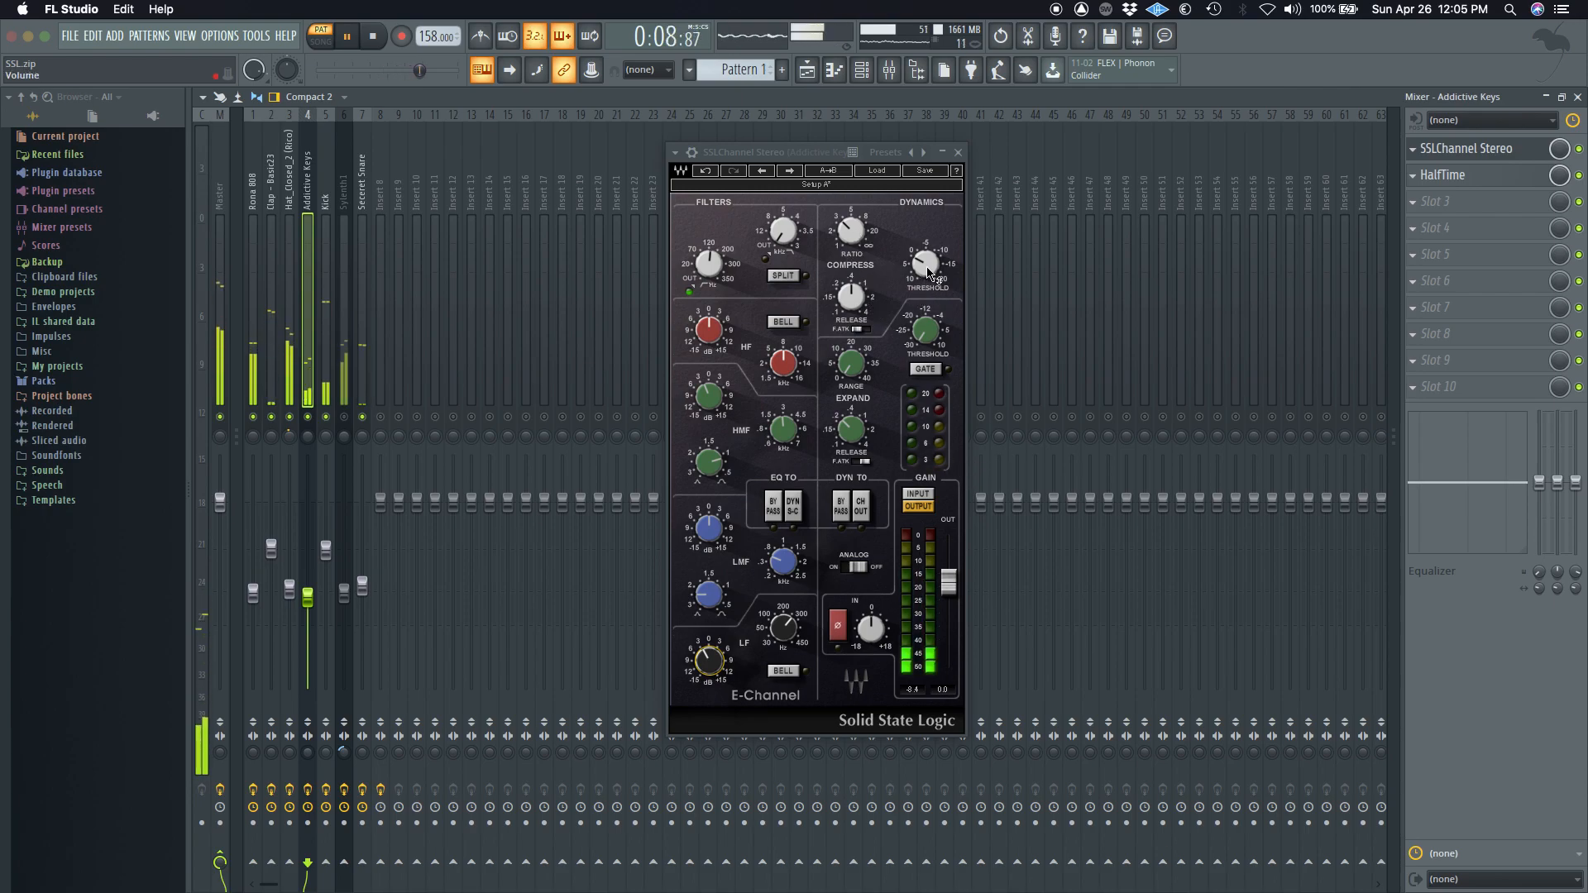
pyautogui.moveTo(923, 263); pyautogui.dragTo(923, 283)
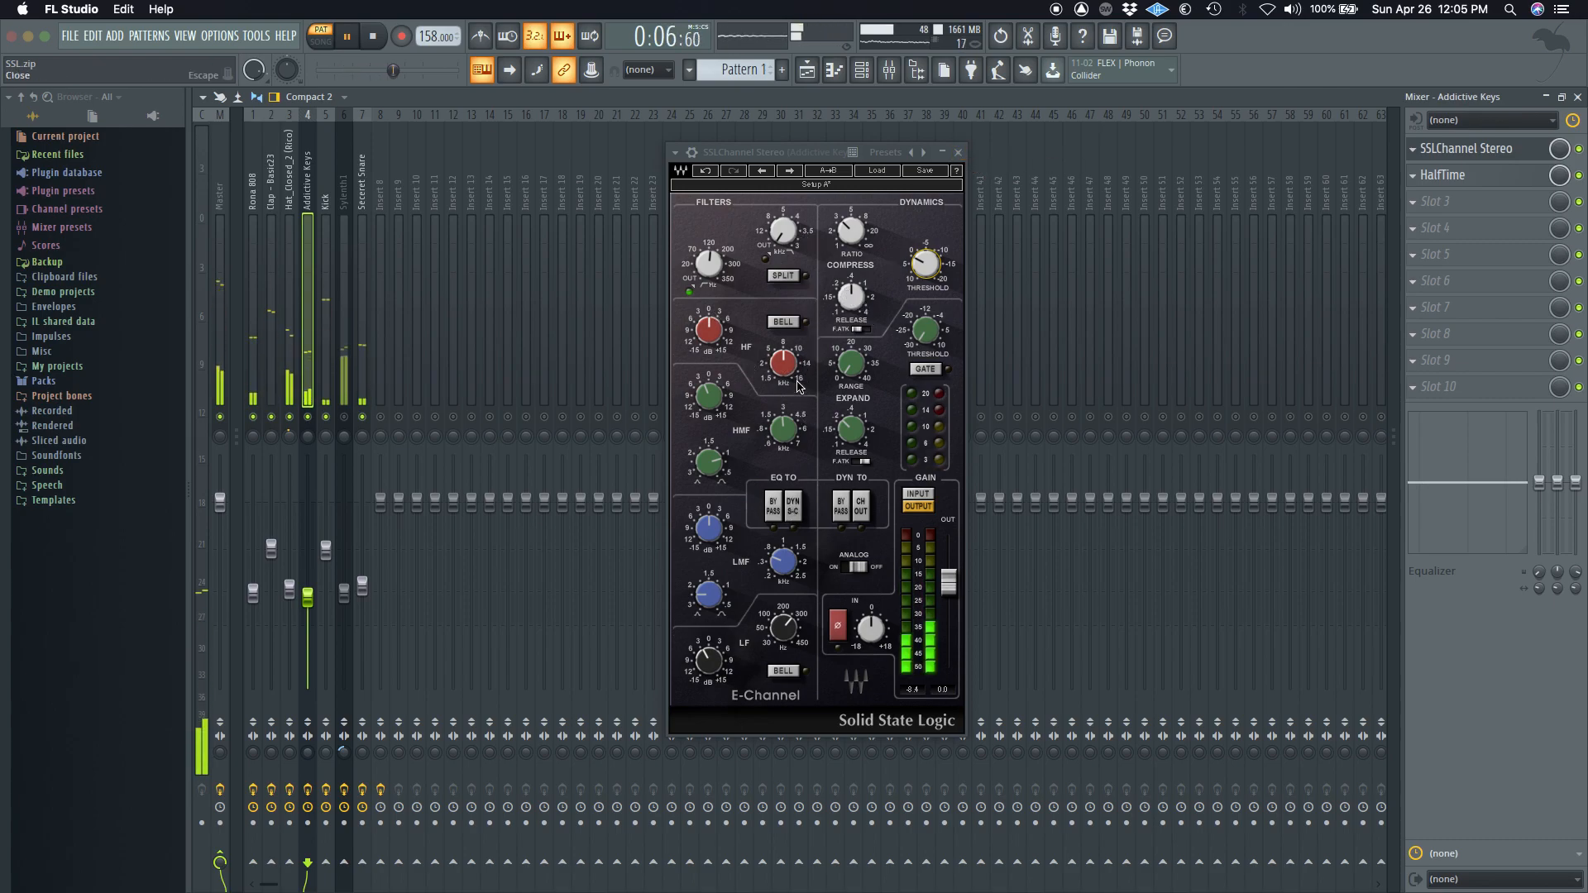
pyautogui.moveTo(708, 327); pyautogui.dragTo(708, 344)
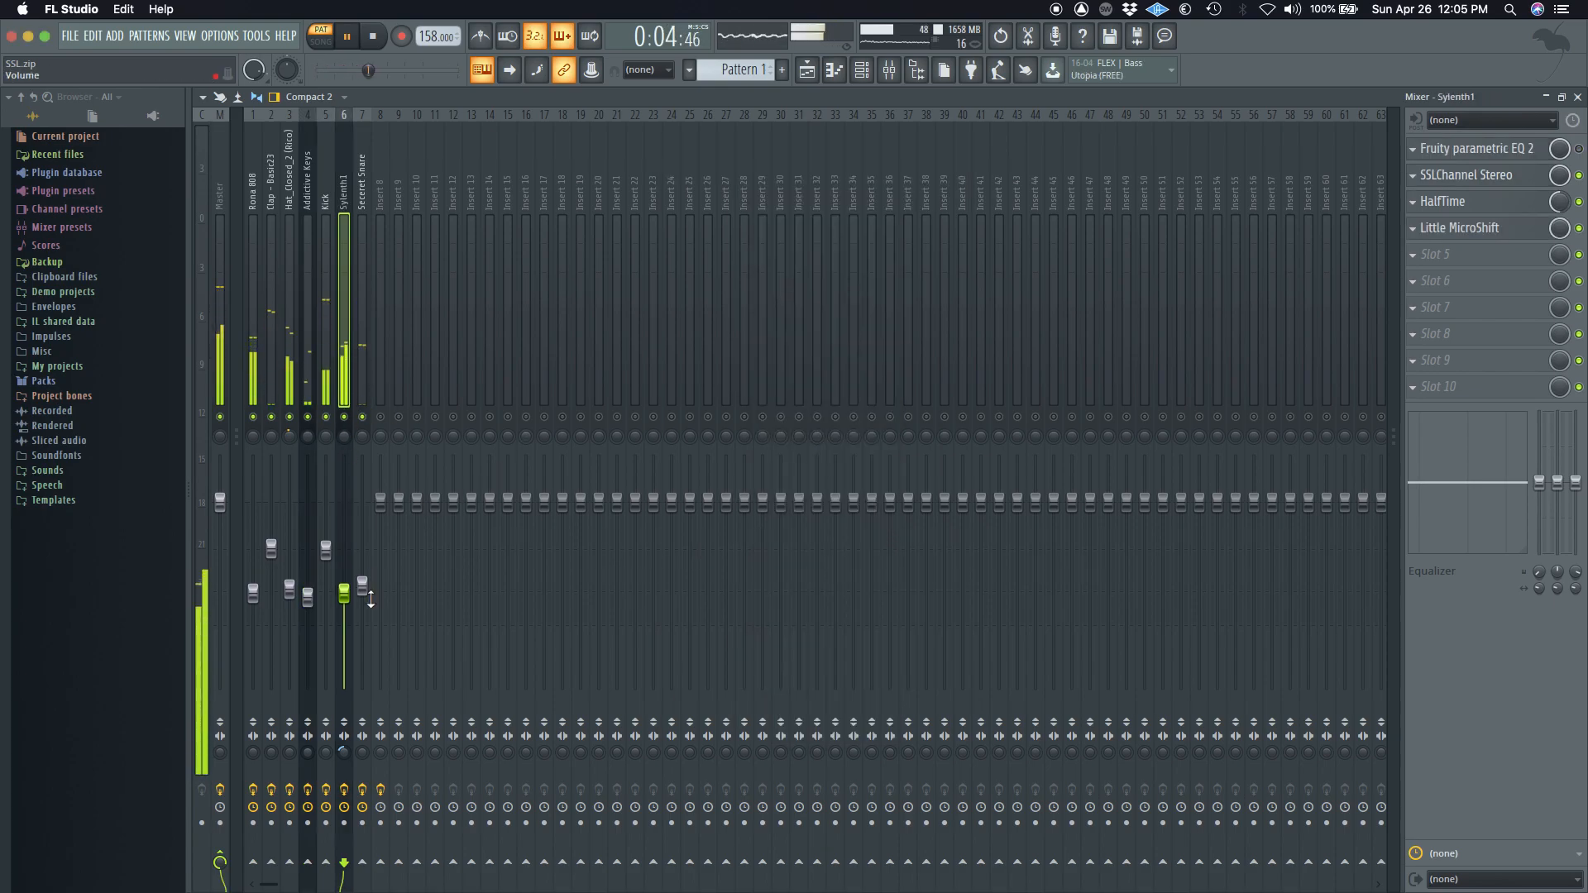
# Lower the Sylenth1 track volume and raise its SSL strip's high-pass filter frequency.
pyautogui.moveTo(345, 592); pyautogui.dragTo(344, 603)
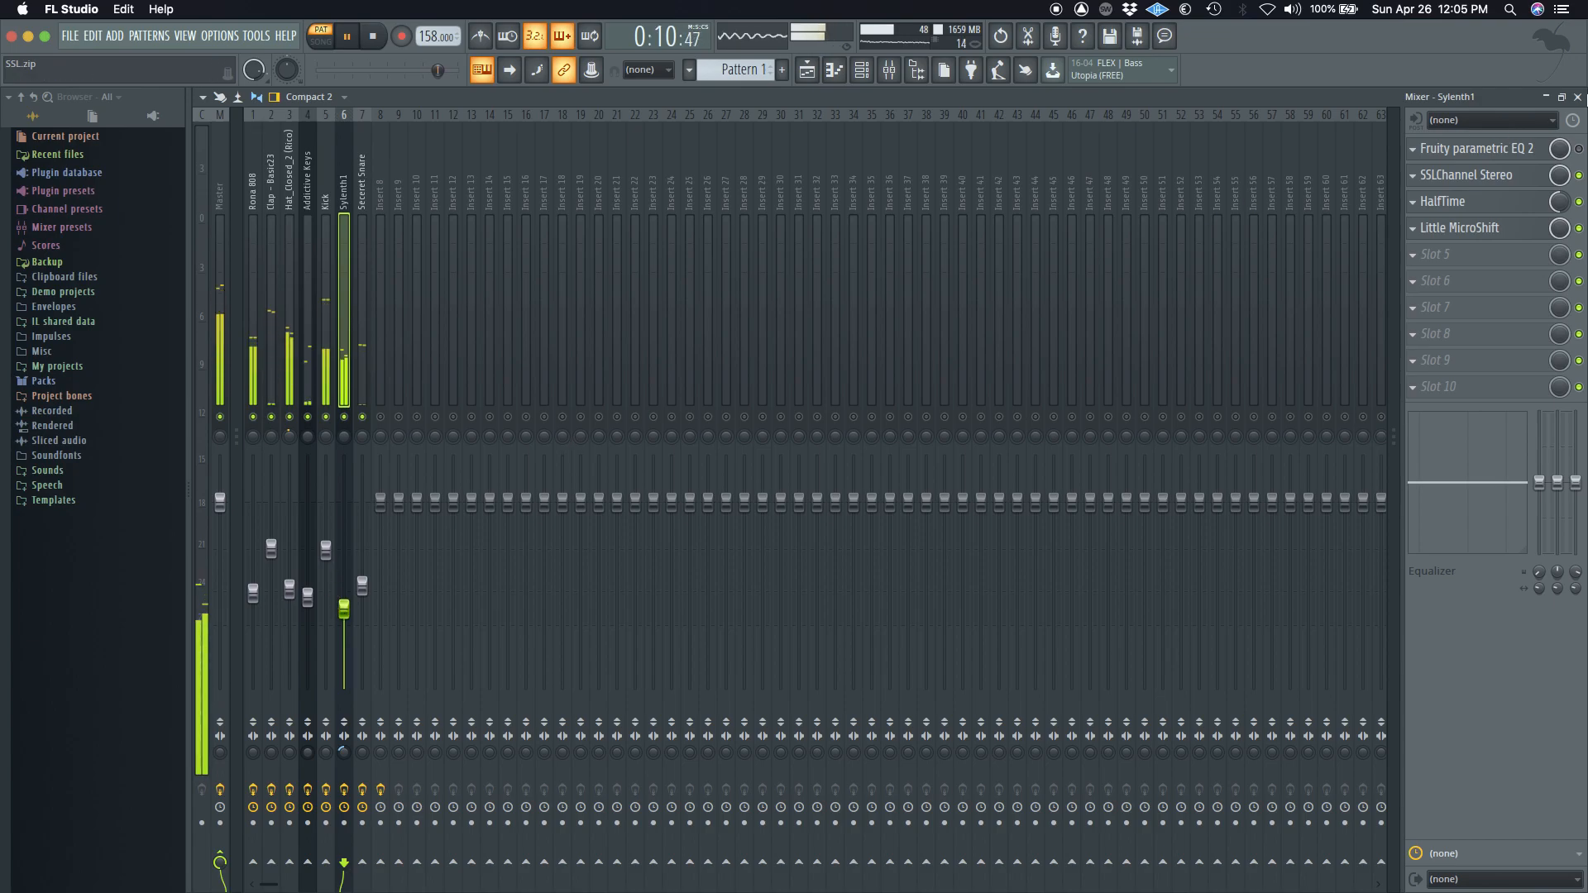
pyautogui.click(1496, 176)
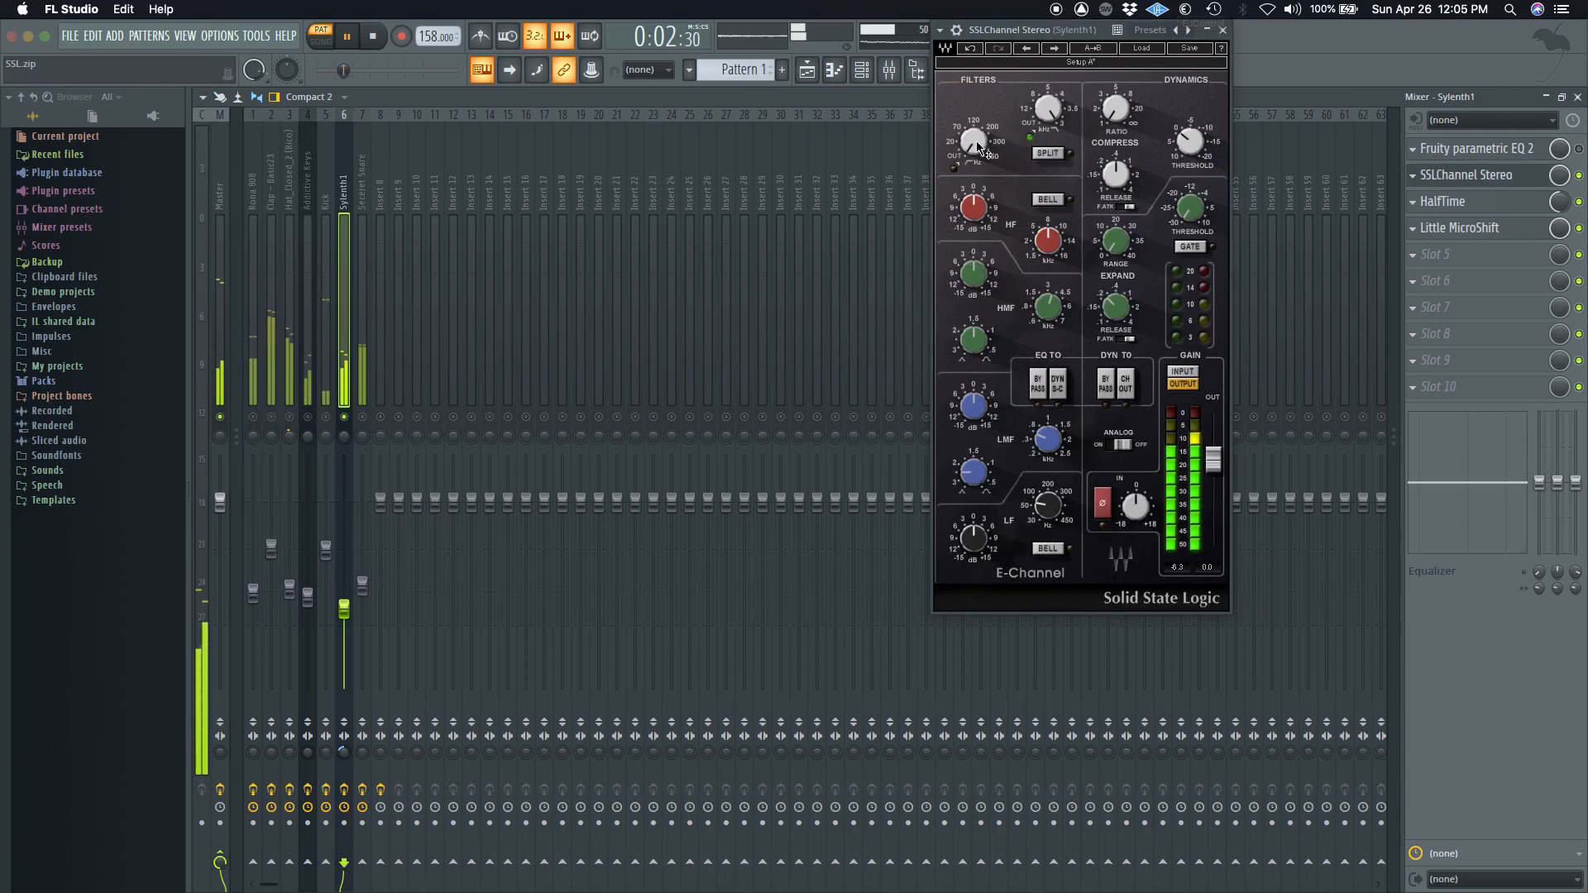
pyautogui.moveTo(972, 139); pyautogui.dragTo(971, 121)
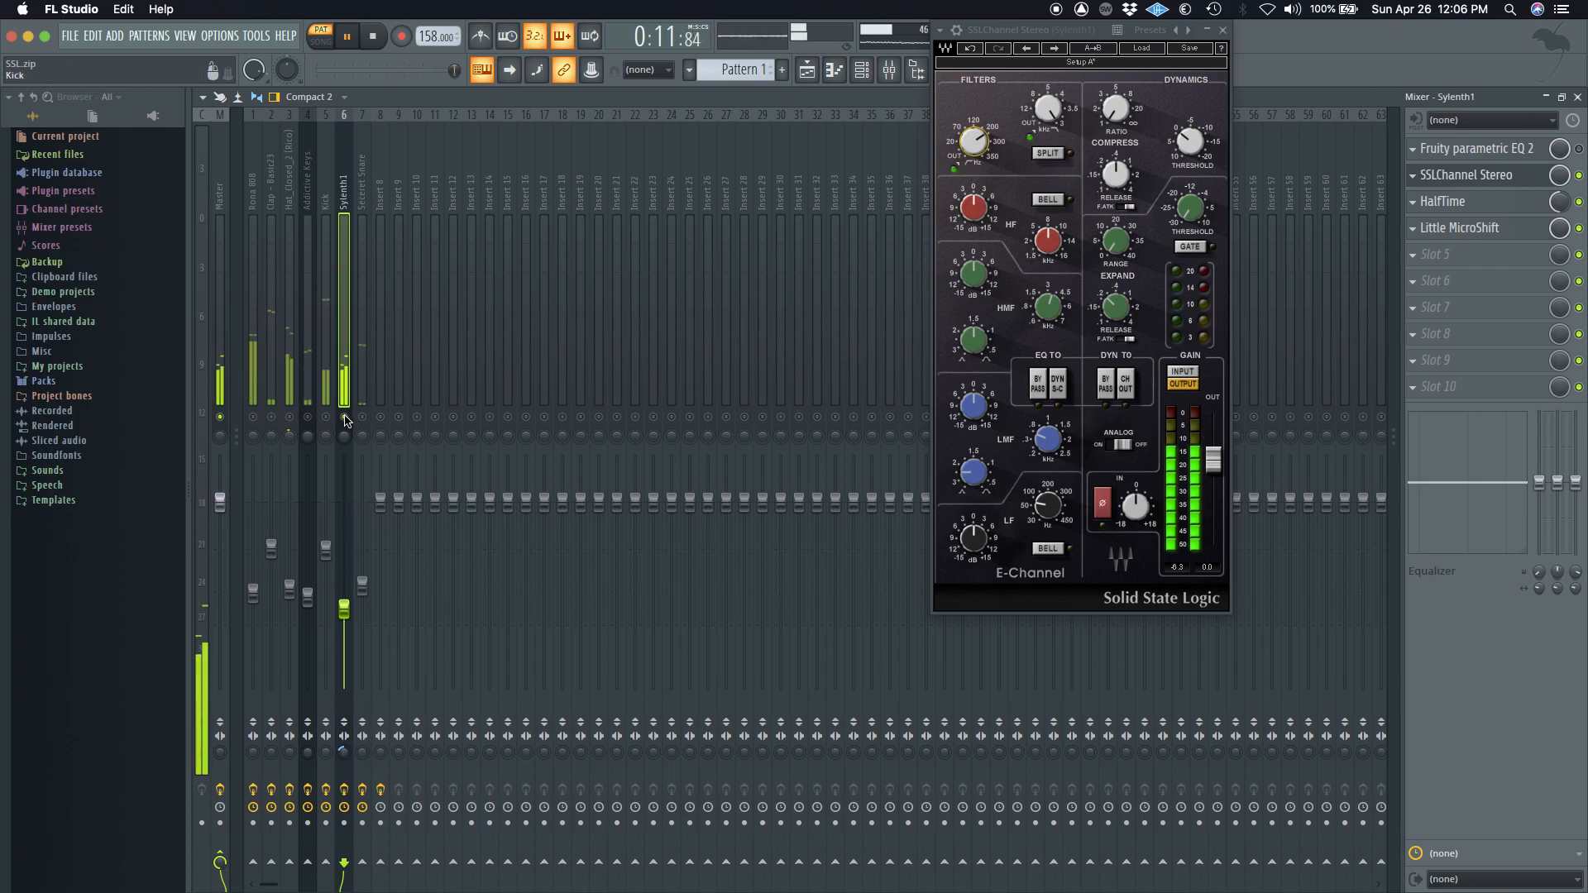
# Check the Sylenth1 HalfTime and Little MicroShift effects, then close them.
pyautogui.click(1443, 200)
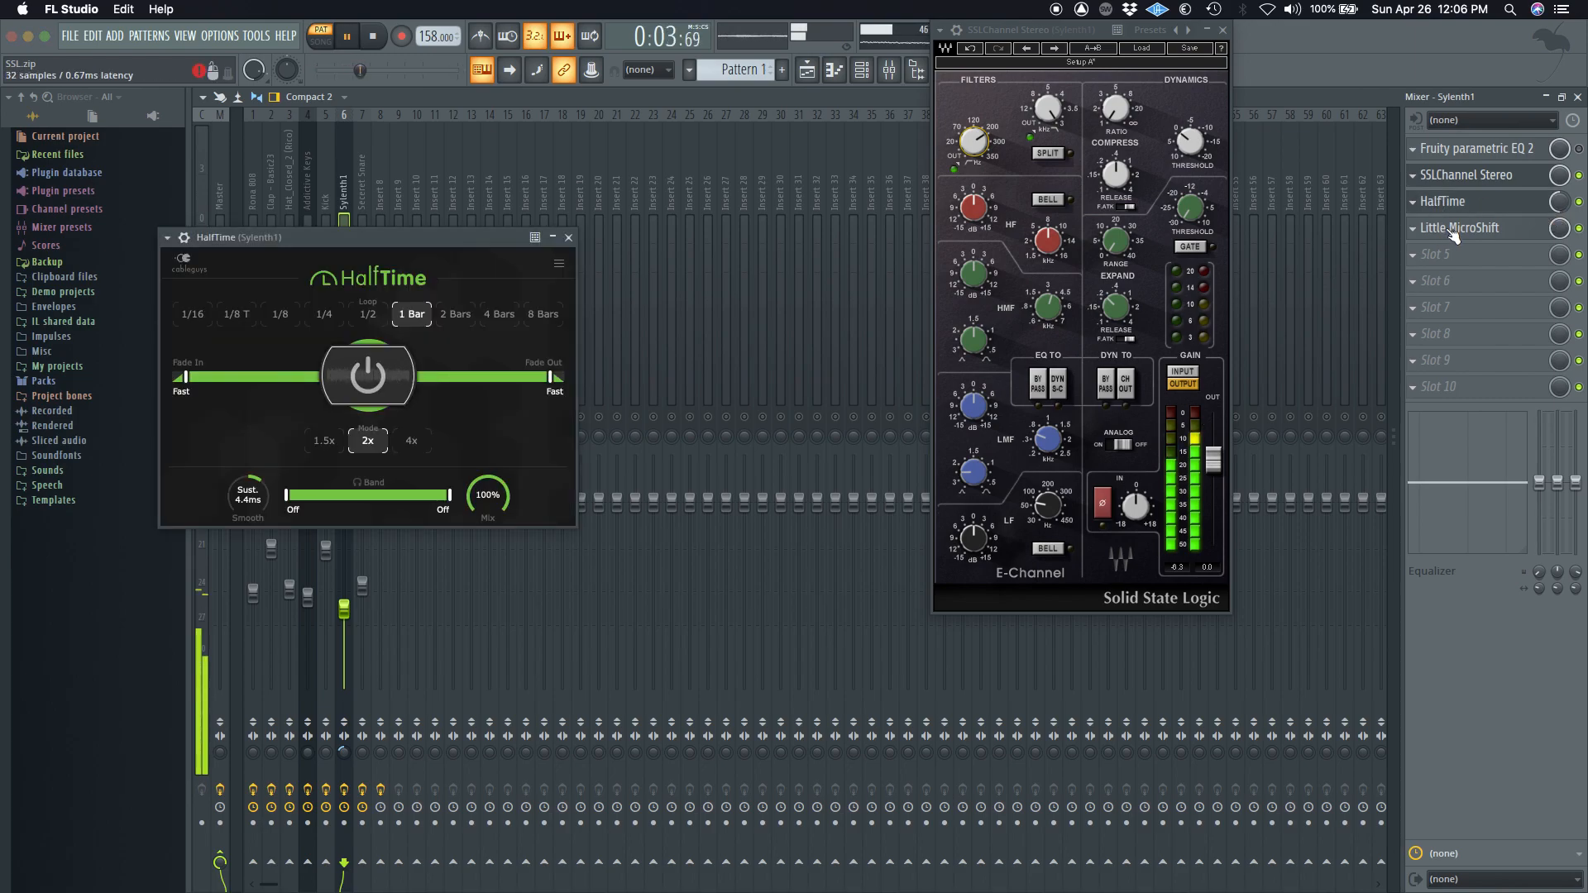
pyautogui.click(1459, 226)
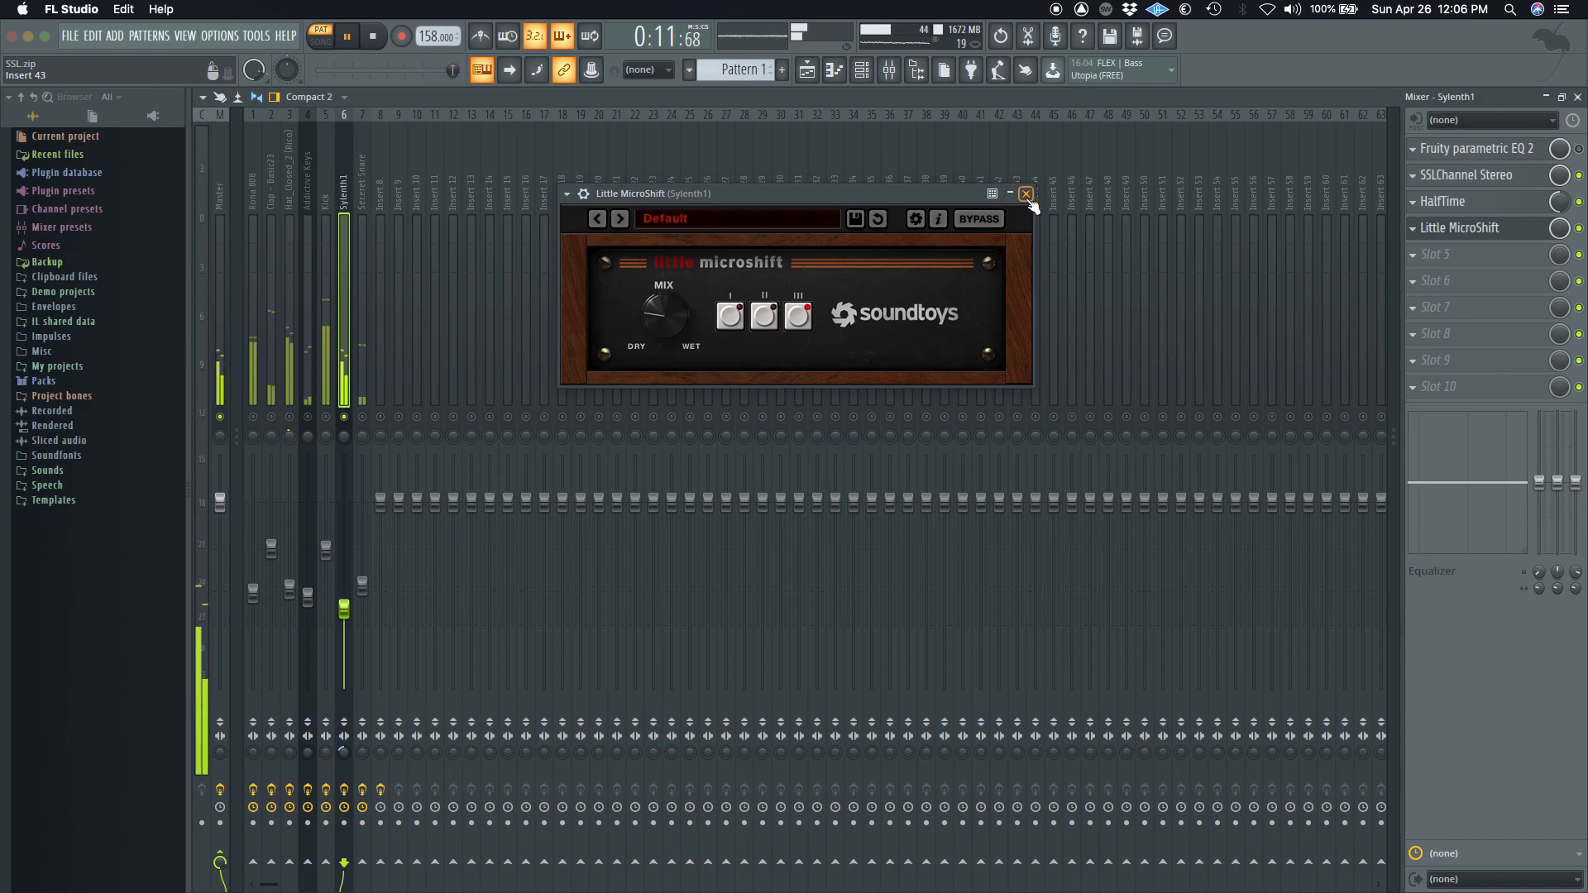
pyautogui.click(1025, 194)
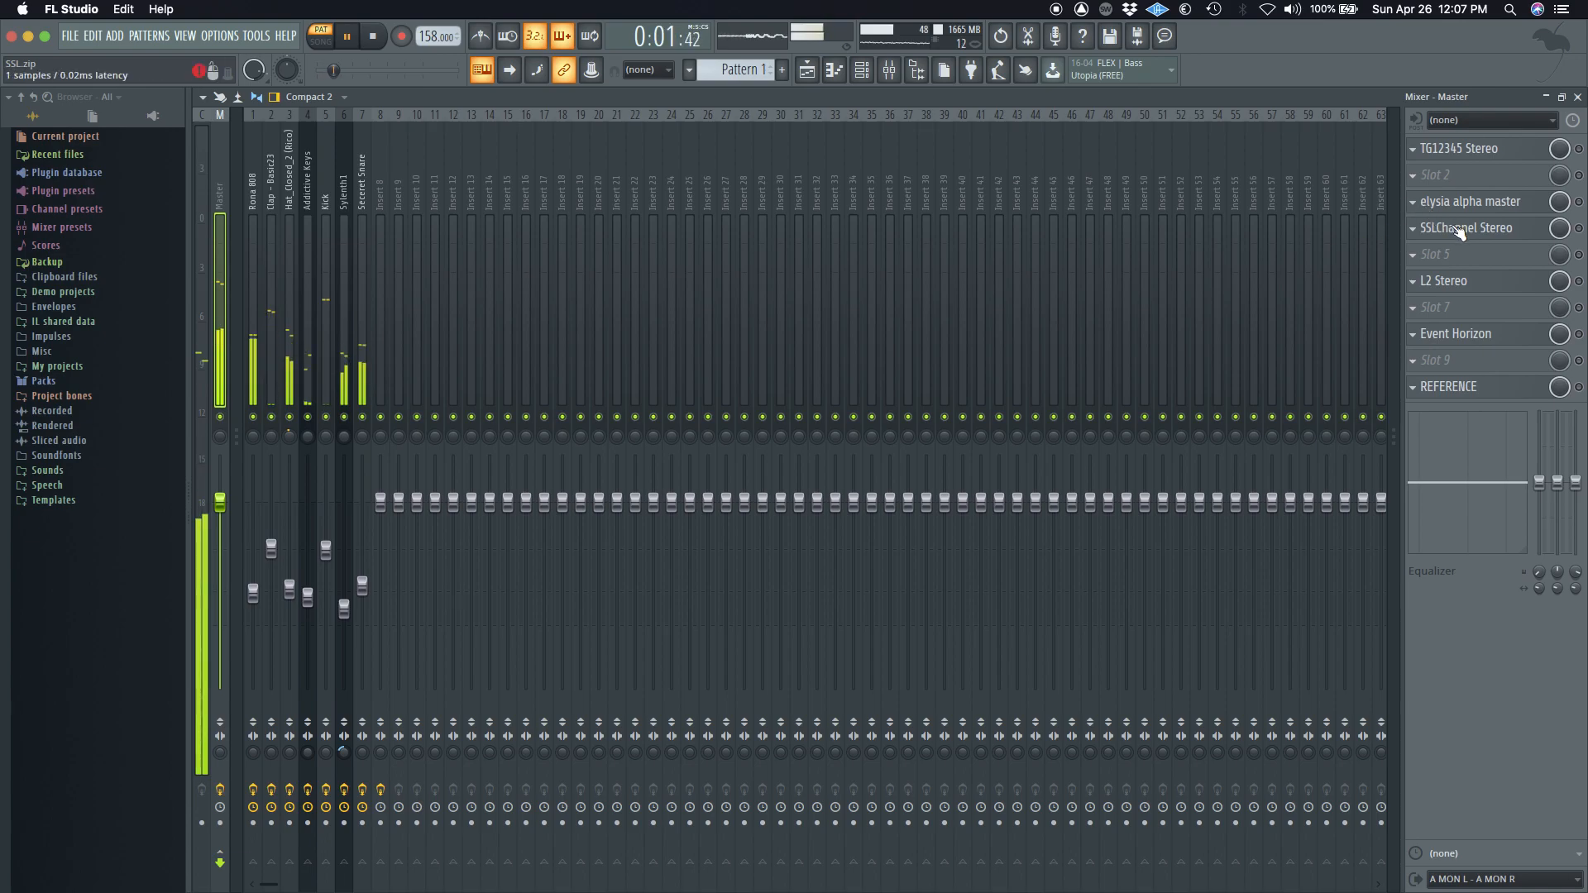
# Shape the master bus low-mid band on its SSL channel strip and close the window.
pyautogui.click(1466, 227)
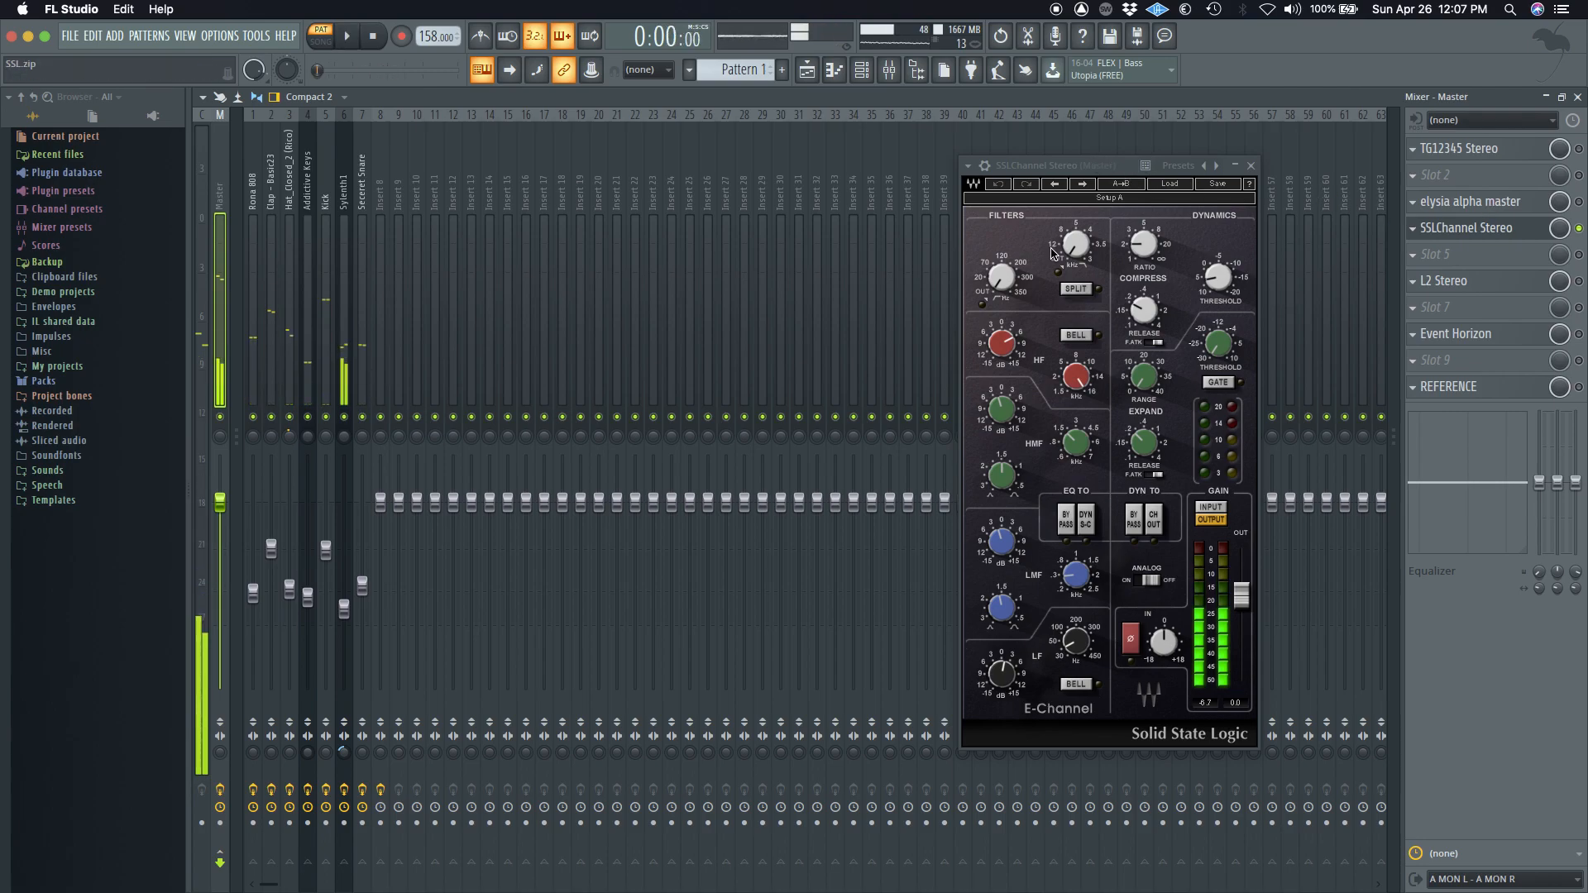
pyautogui.click(354, 37)
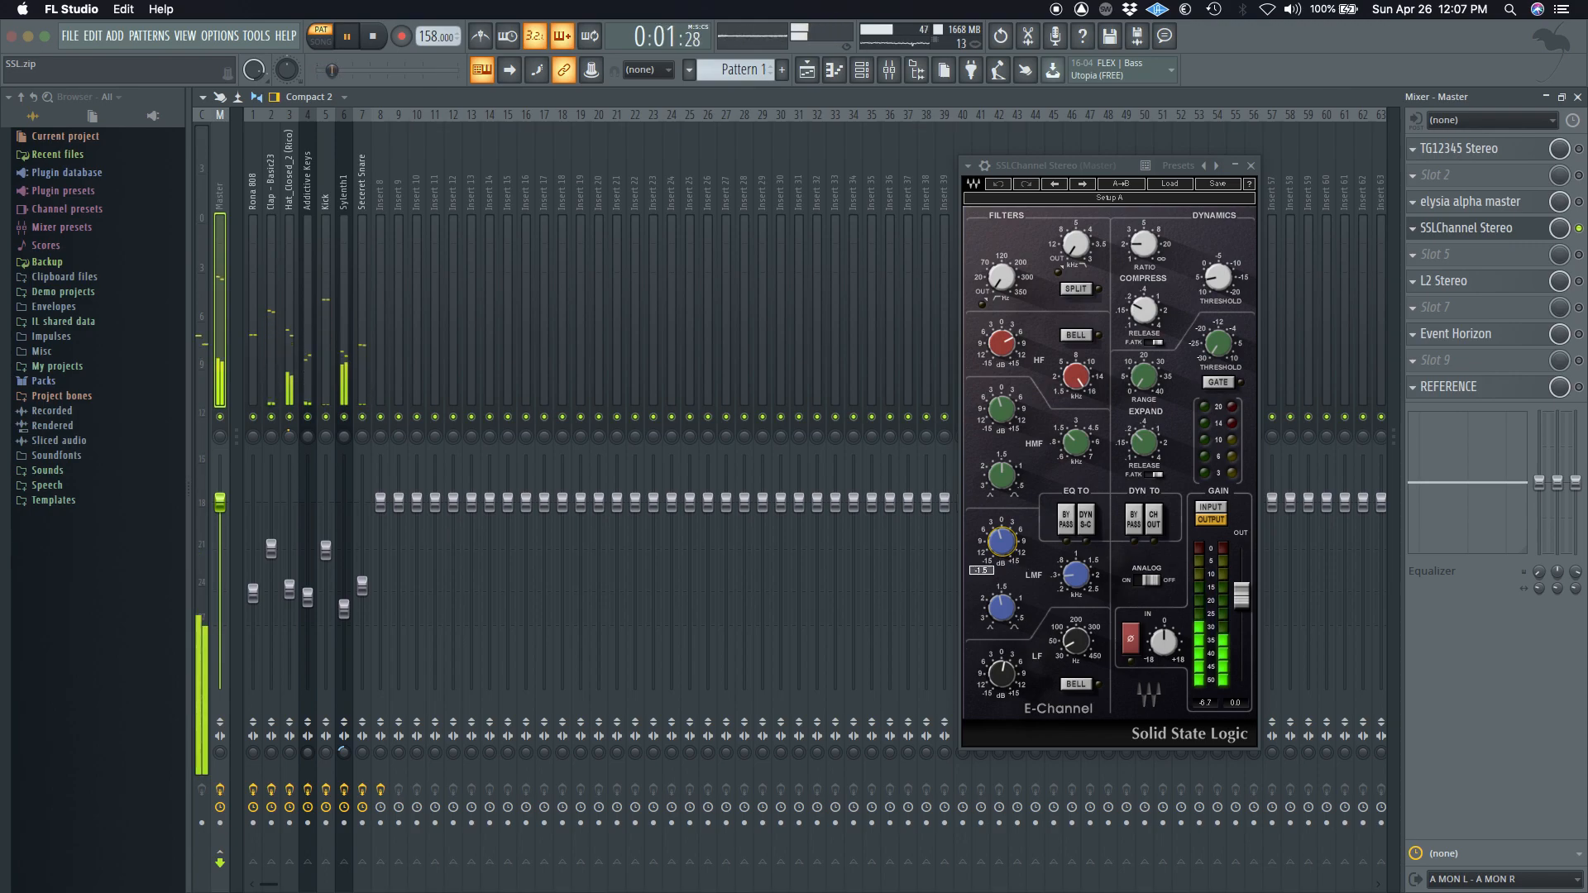
pyautogui.click(1062, 520)
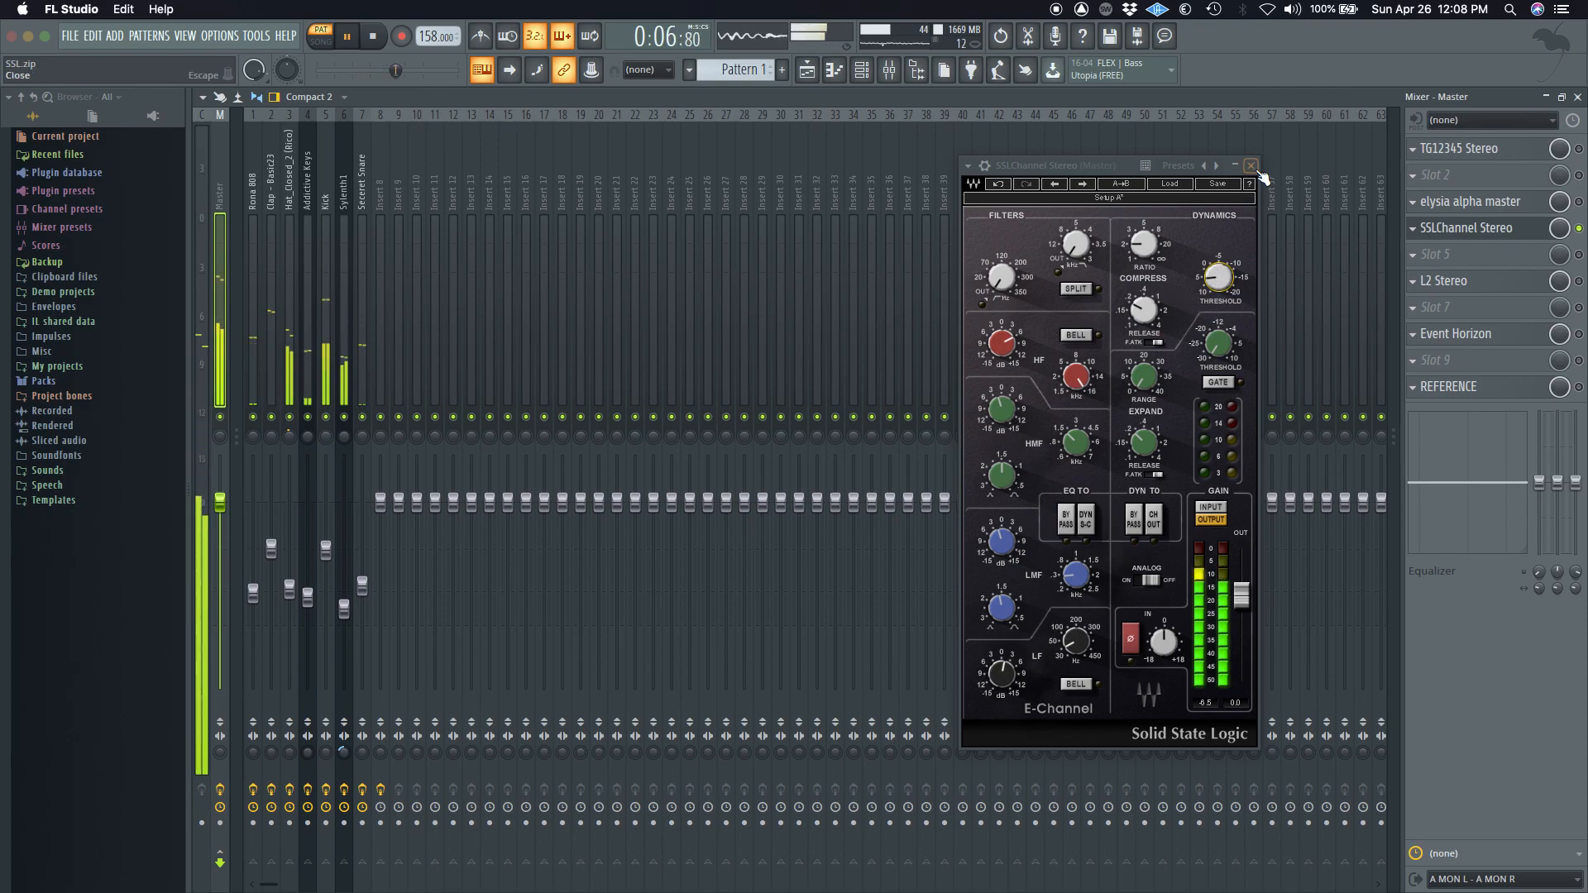
pyautogui.click(1251, 165)
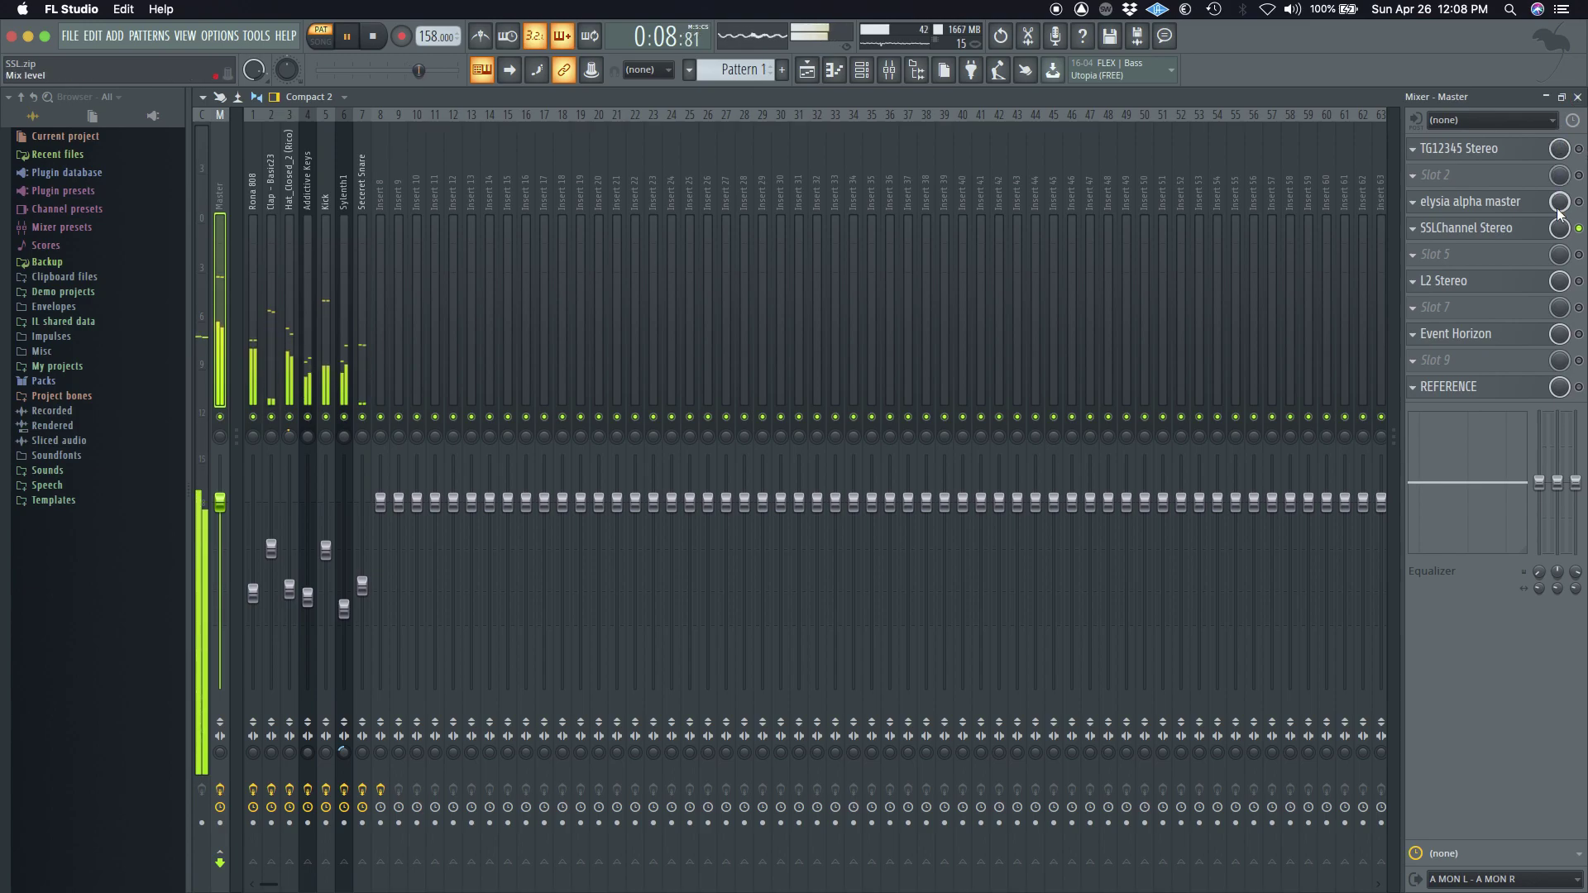
pyautogui.click(1466, 227)
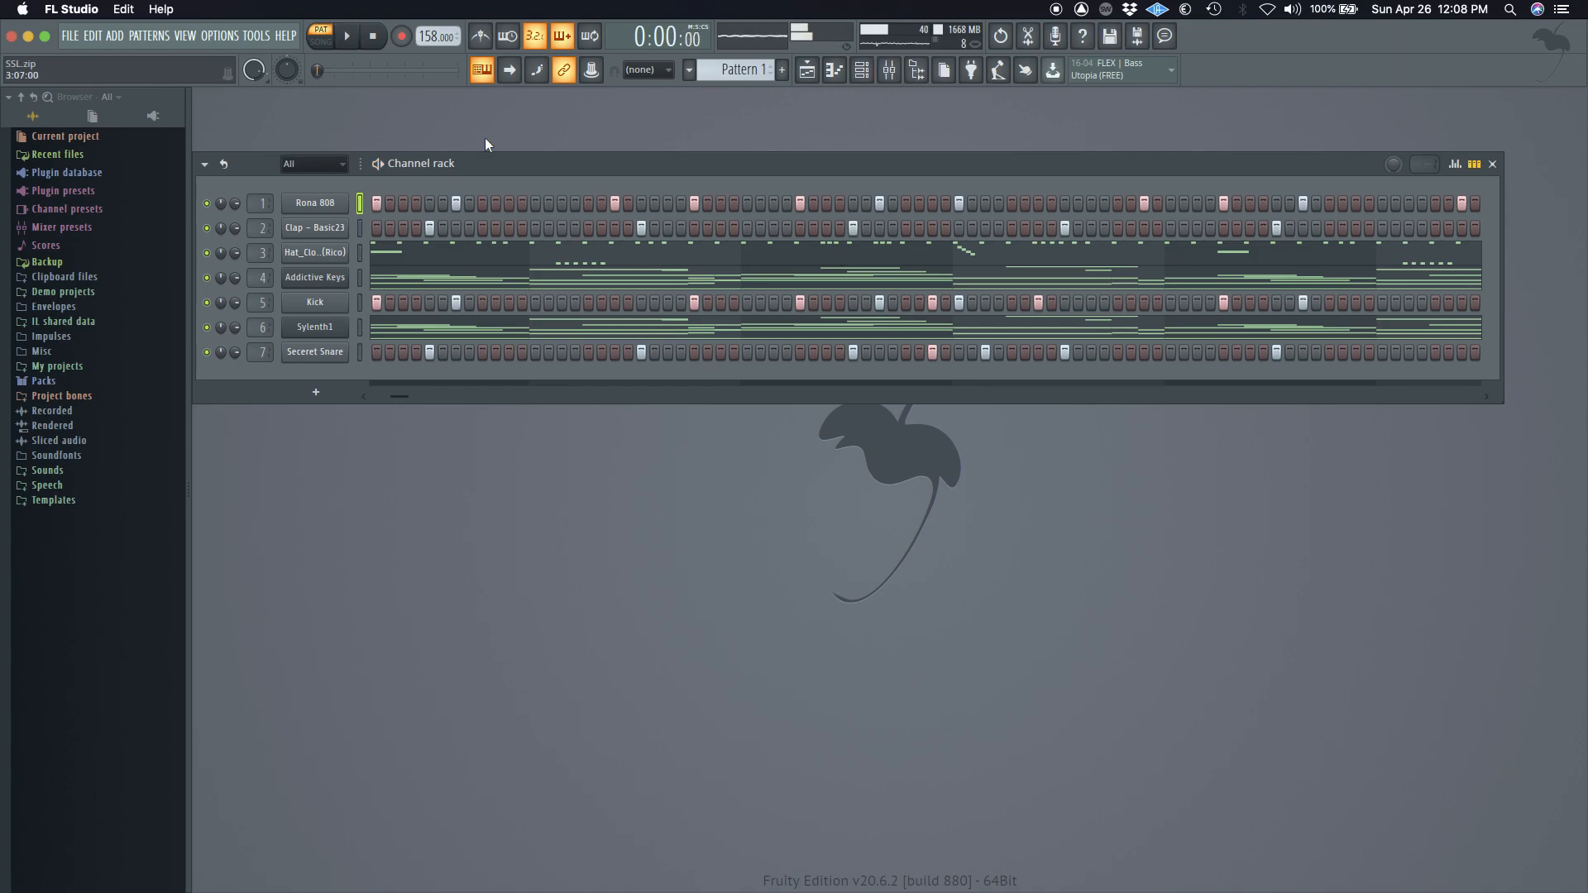
pyautogui.click(863, 70)
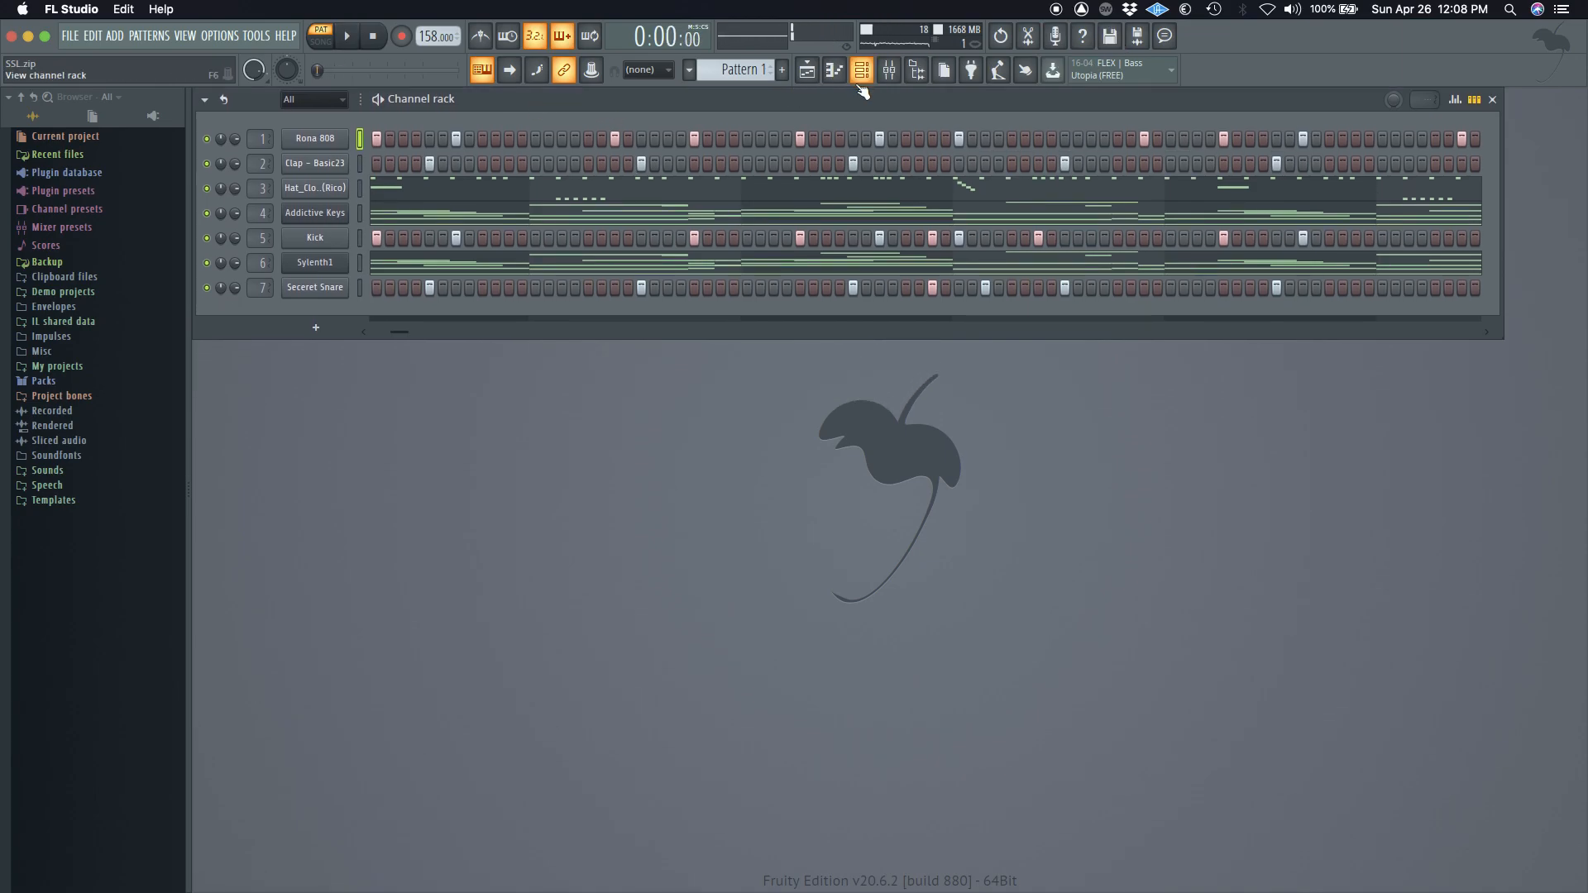
pyautogui.click(887, 70)
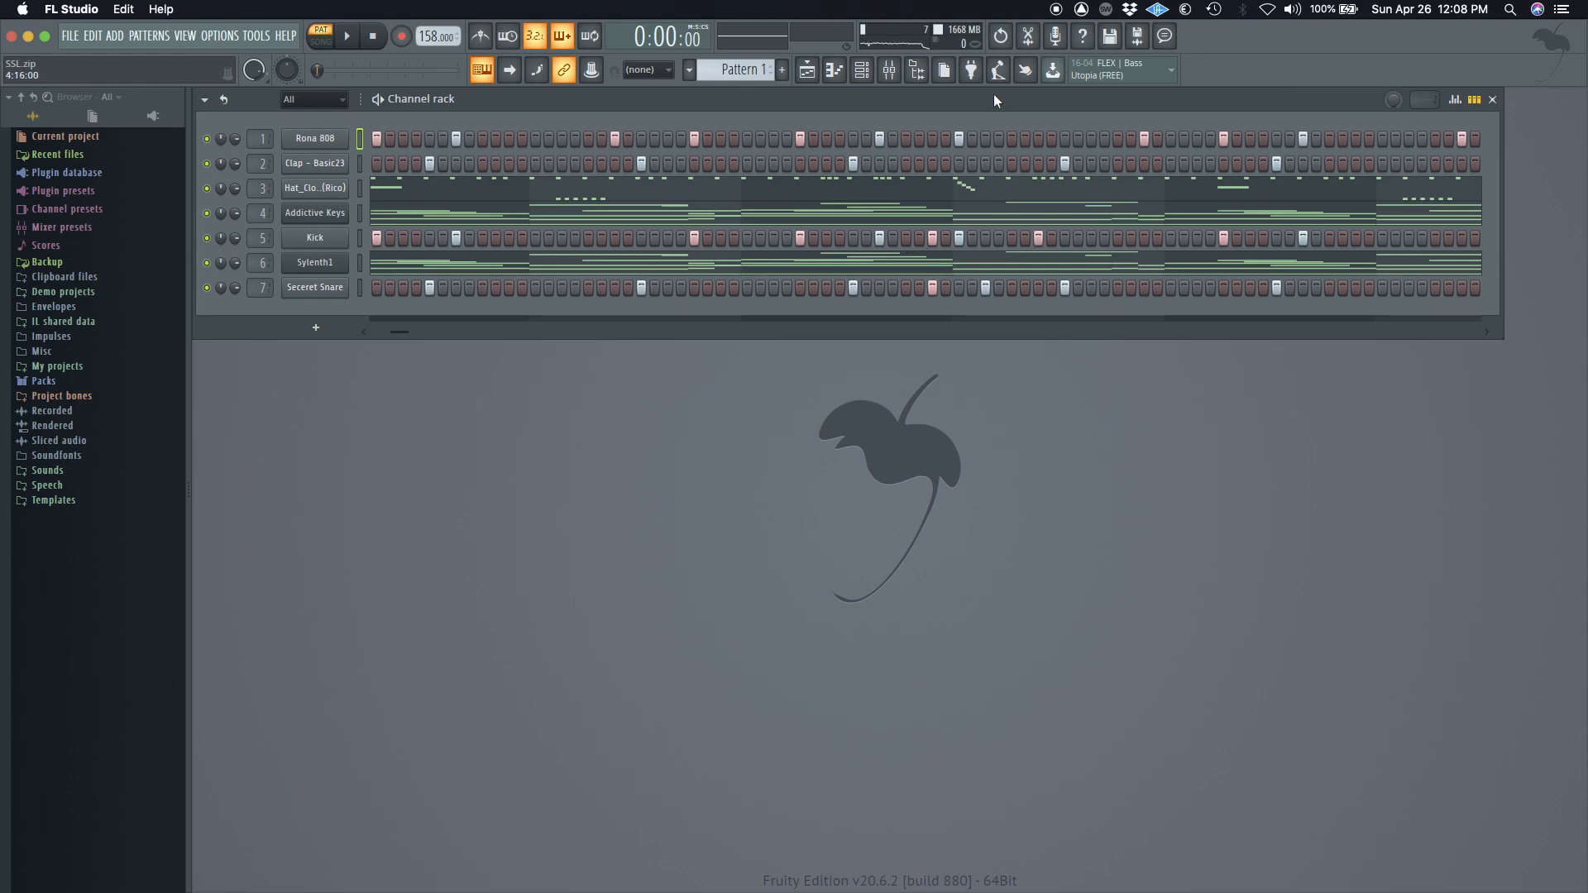
pyautogui.moveTo(930, 119)
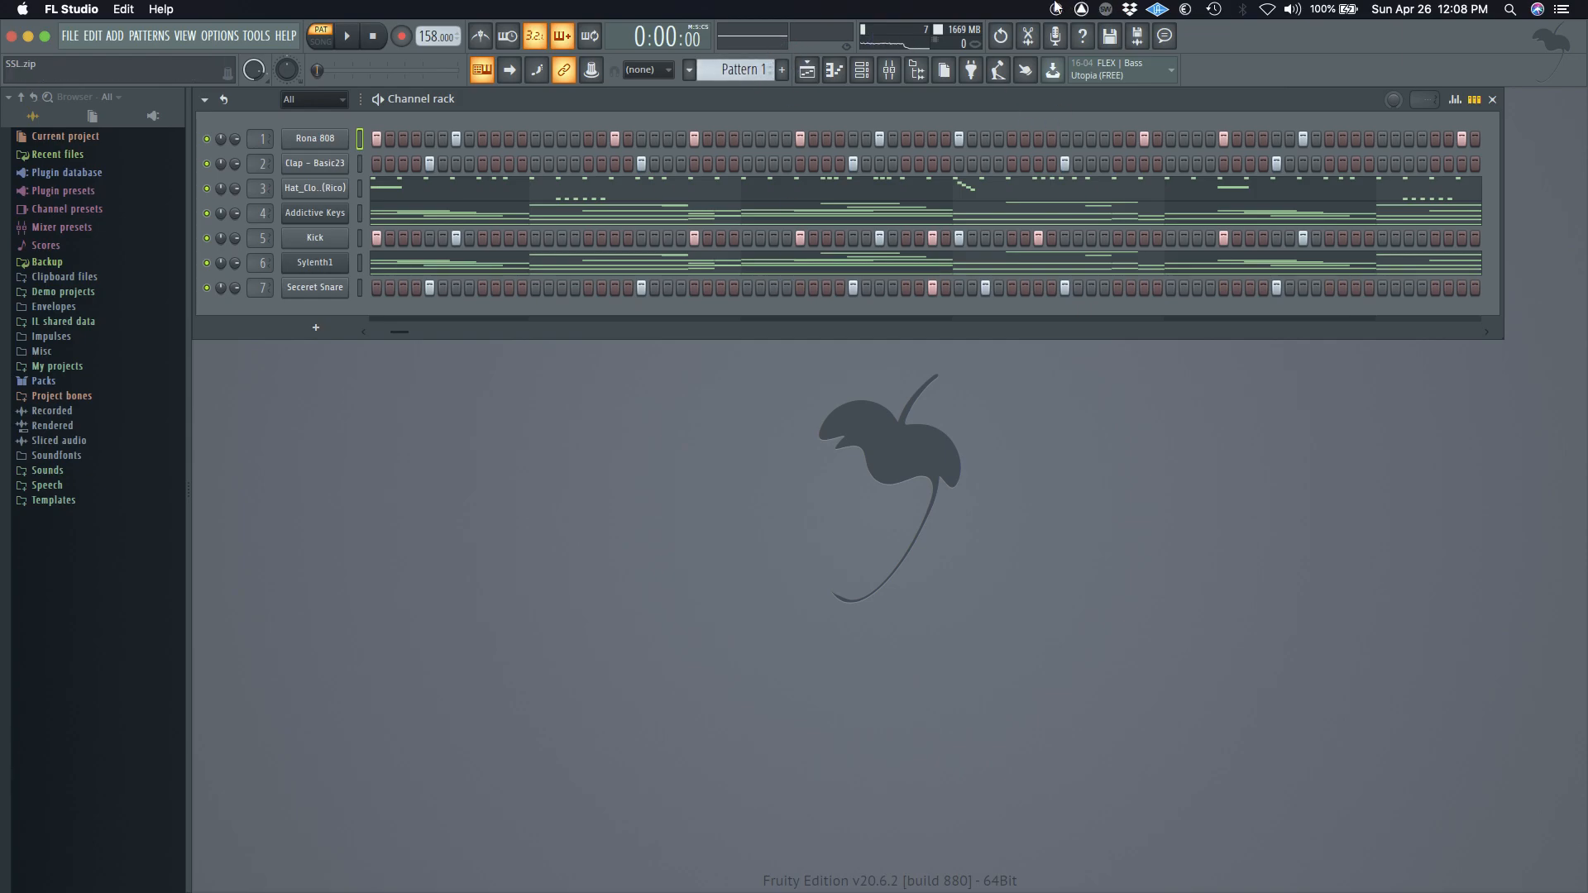
pyautogui.moveTo(925, 99)
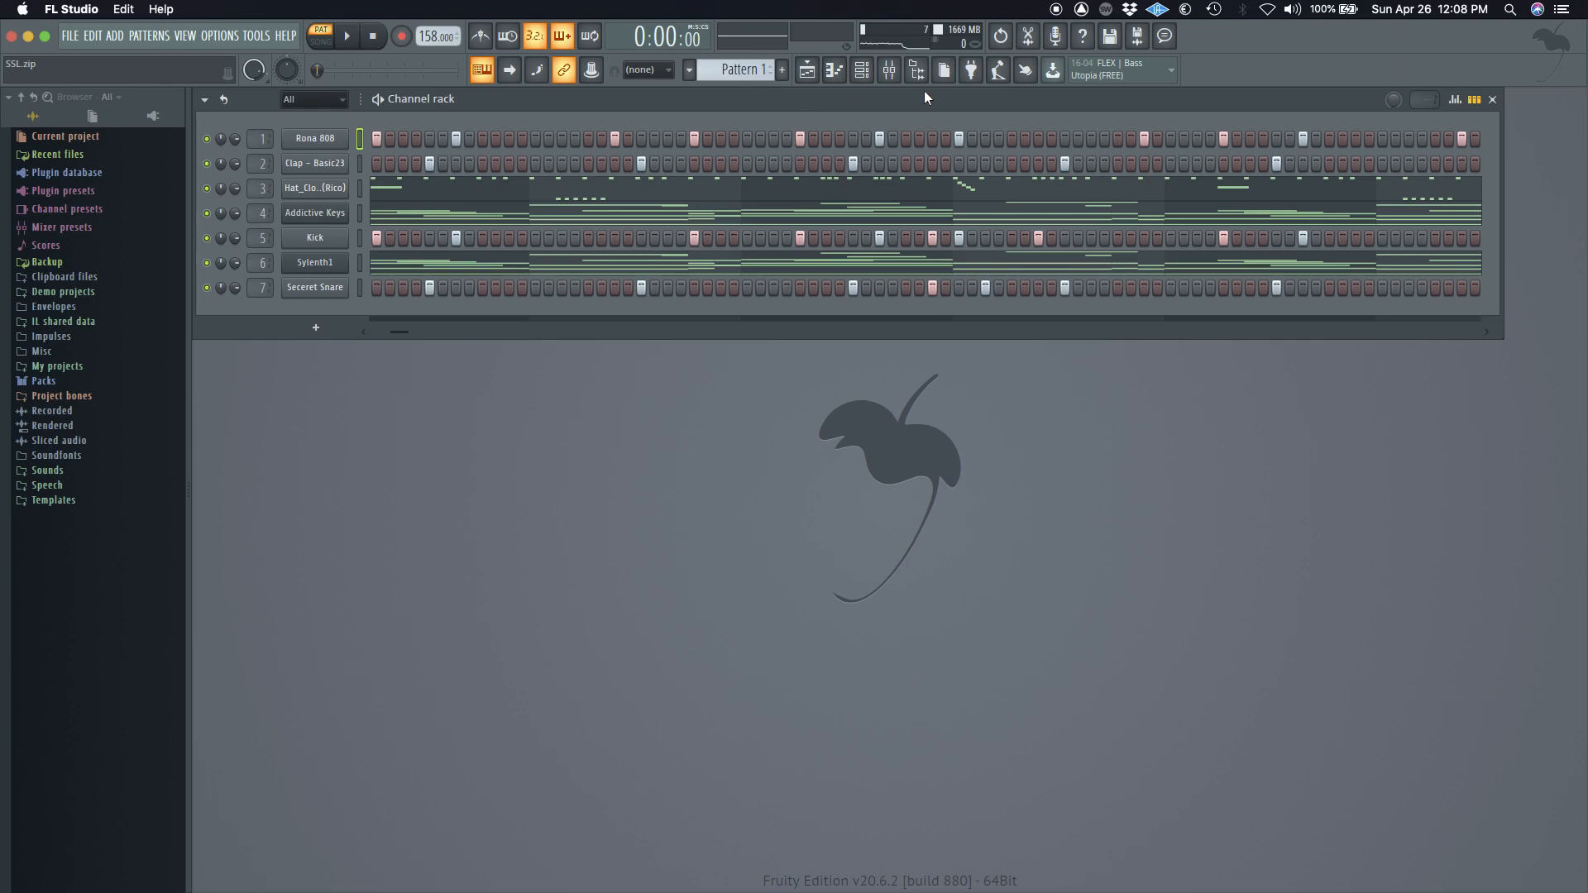